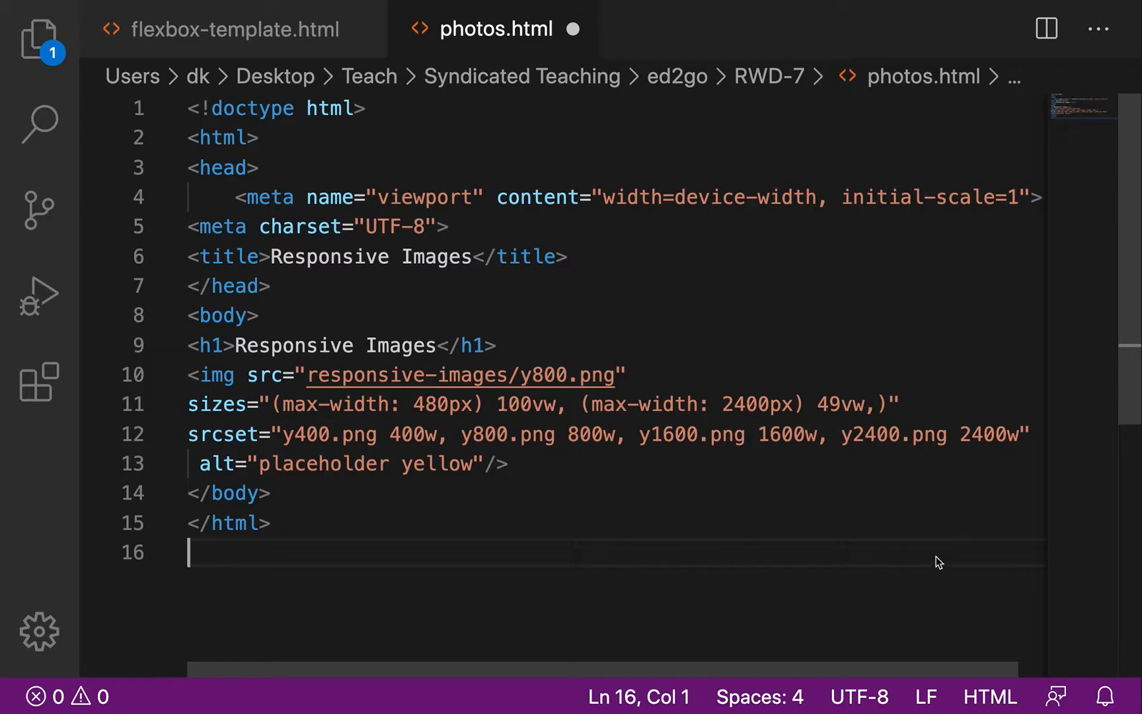
mouse_move(706, 475)
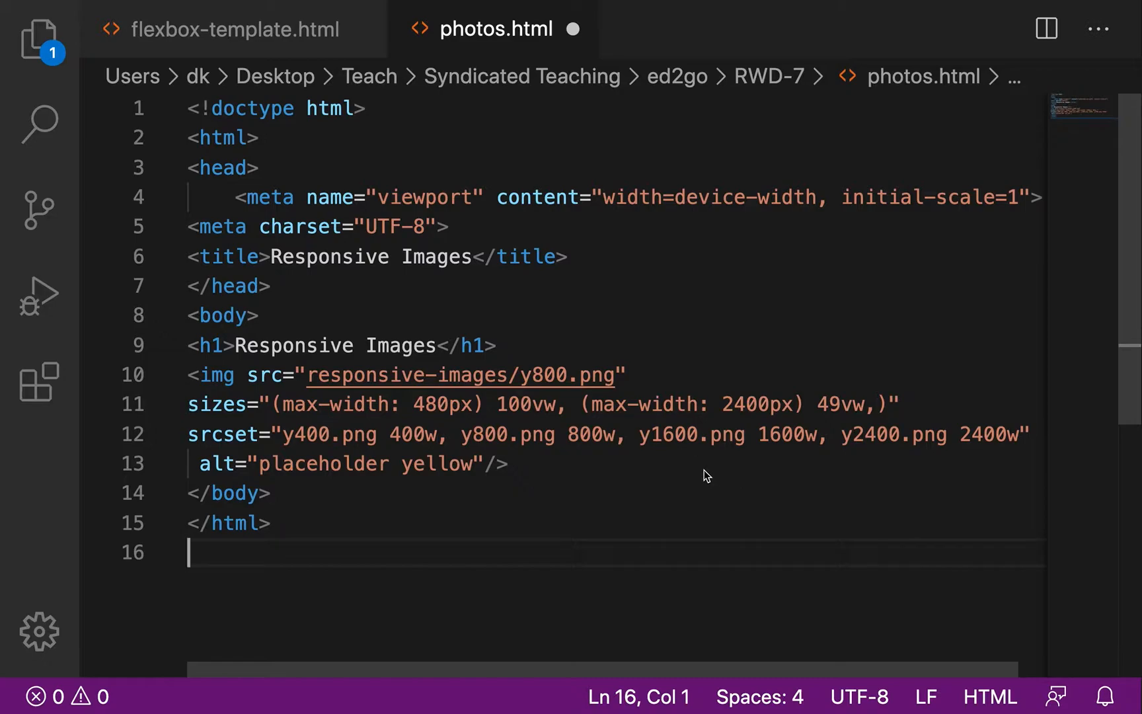
mouse_move(564, 375)
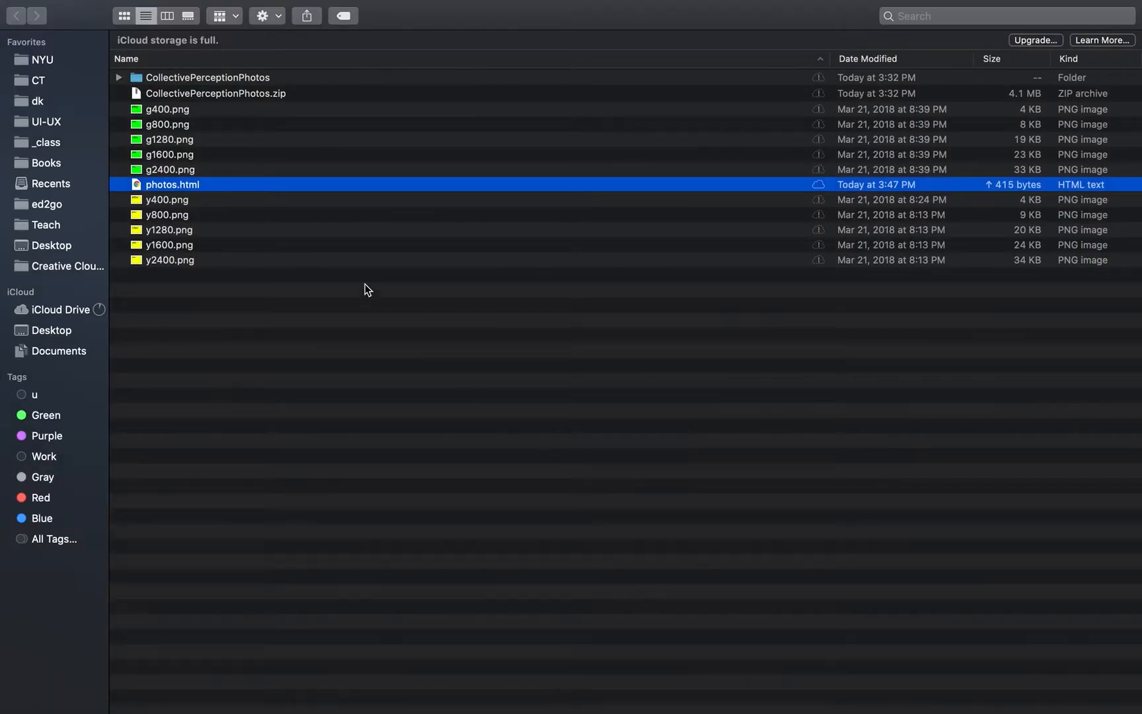
mouse_move(324, 324)
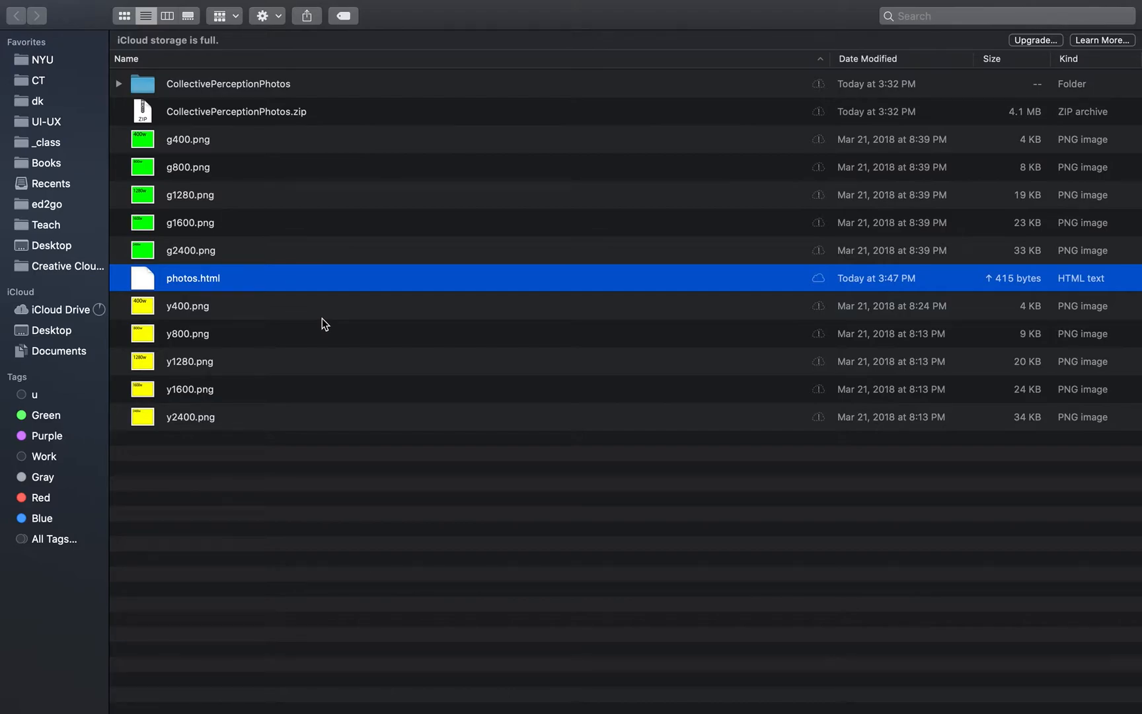
mouse_move(213, 247)
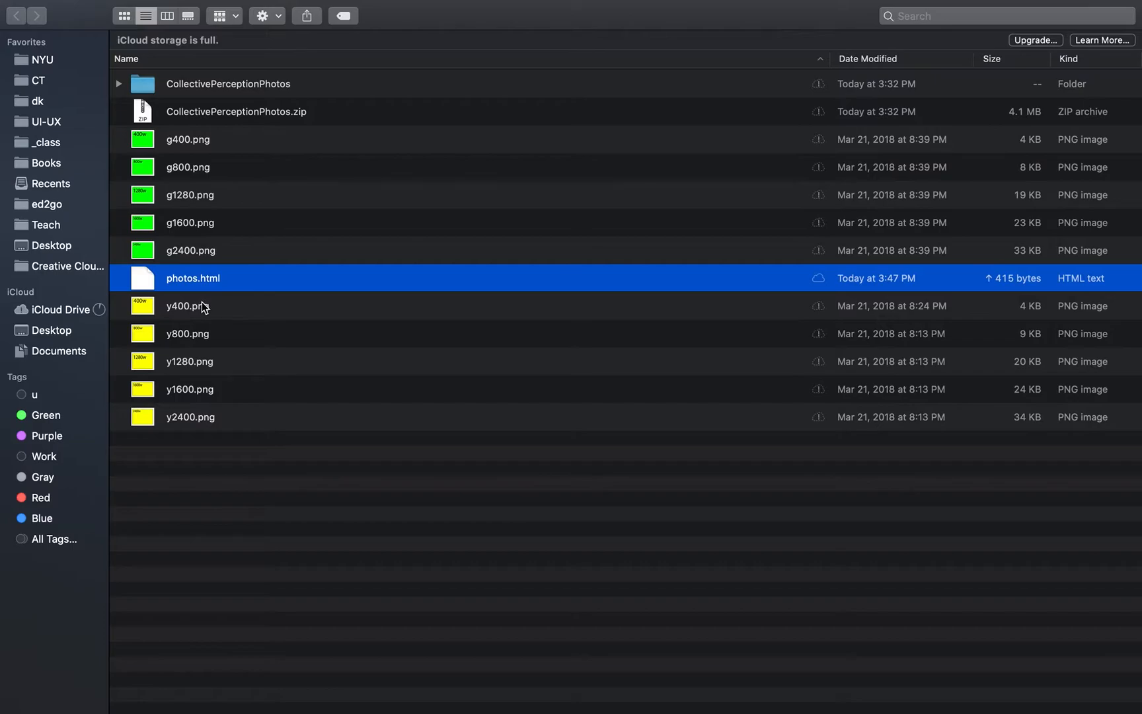
mouse_move(217, 417)
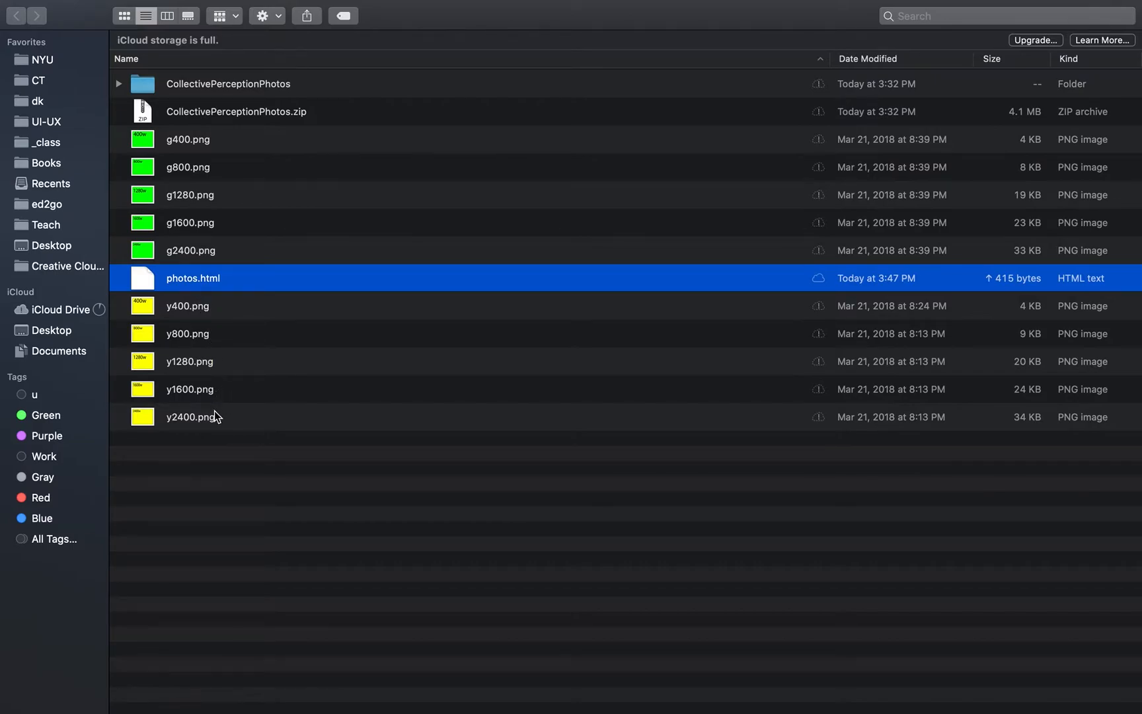
mouse_move(267, 431)
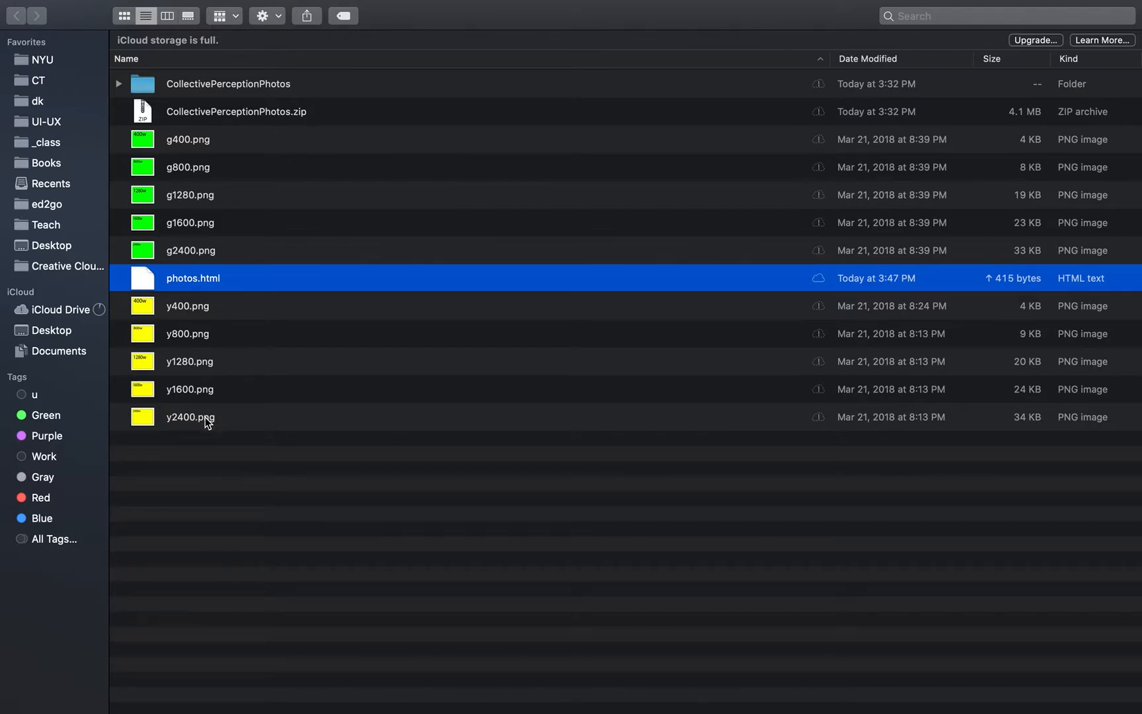
mouse_move(161, 314)
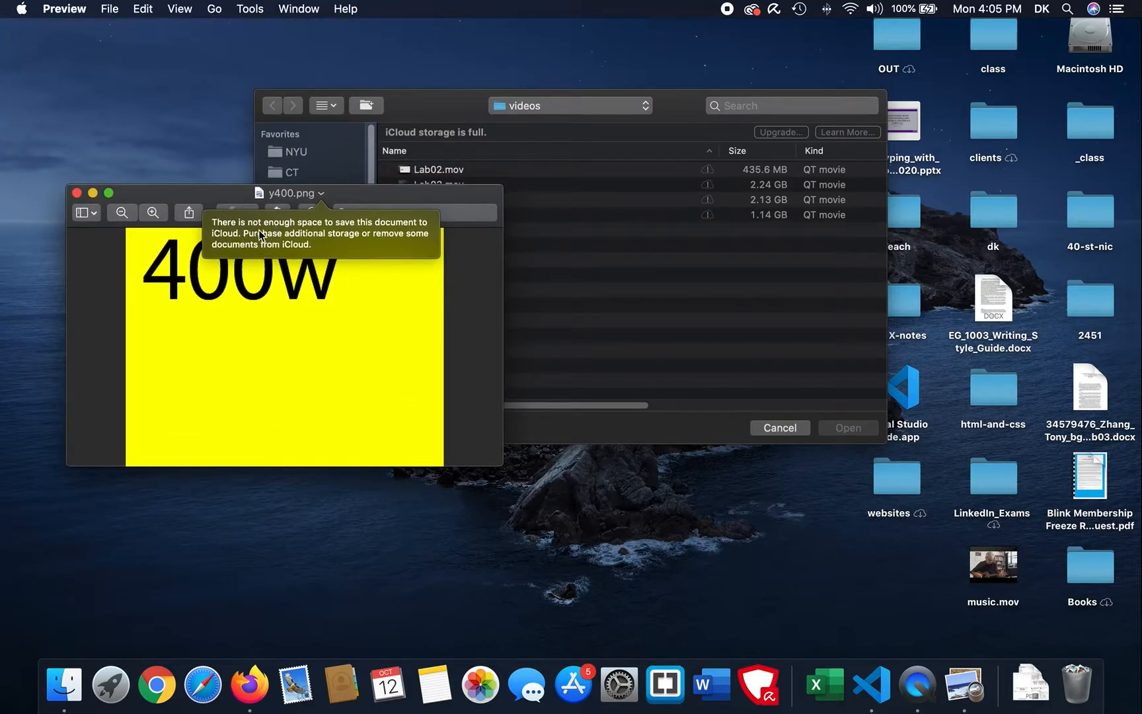
mouse_move(133, 174)
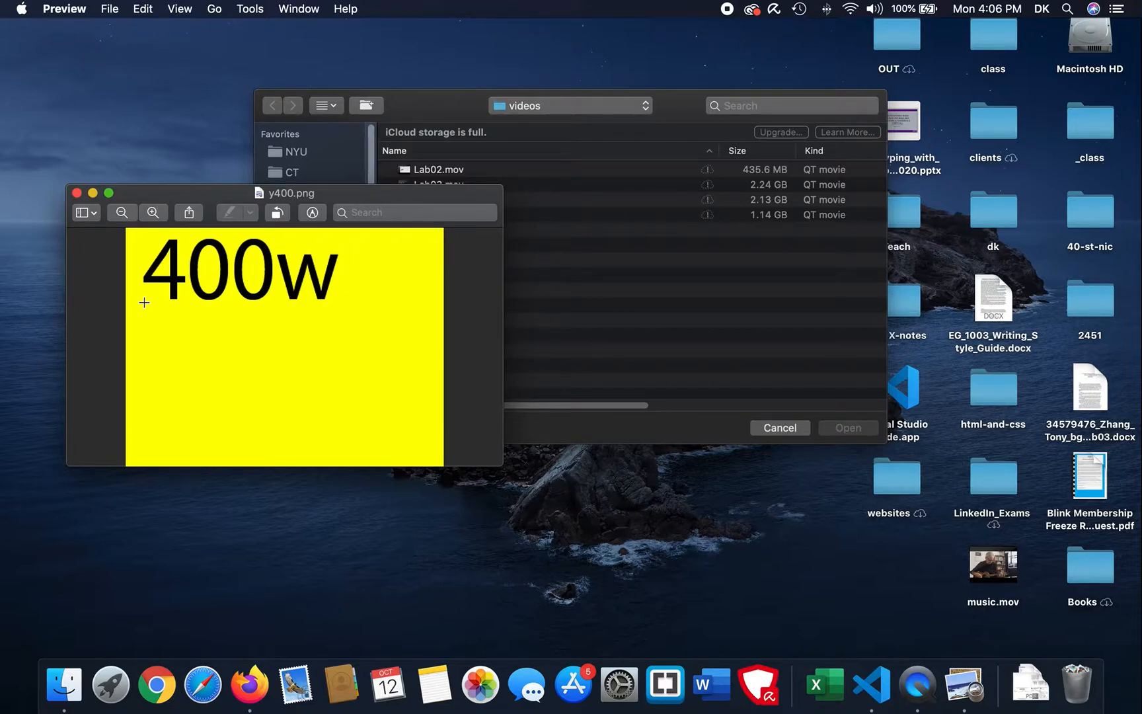
mouse_move(112, 301)
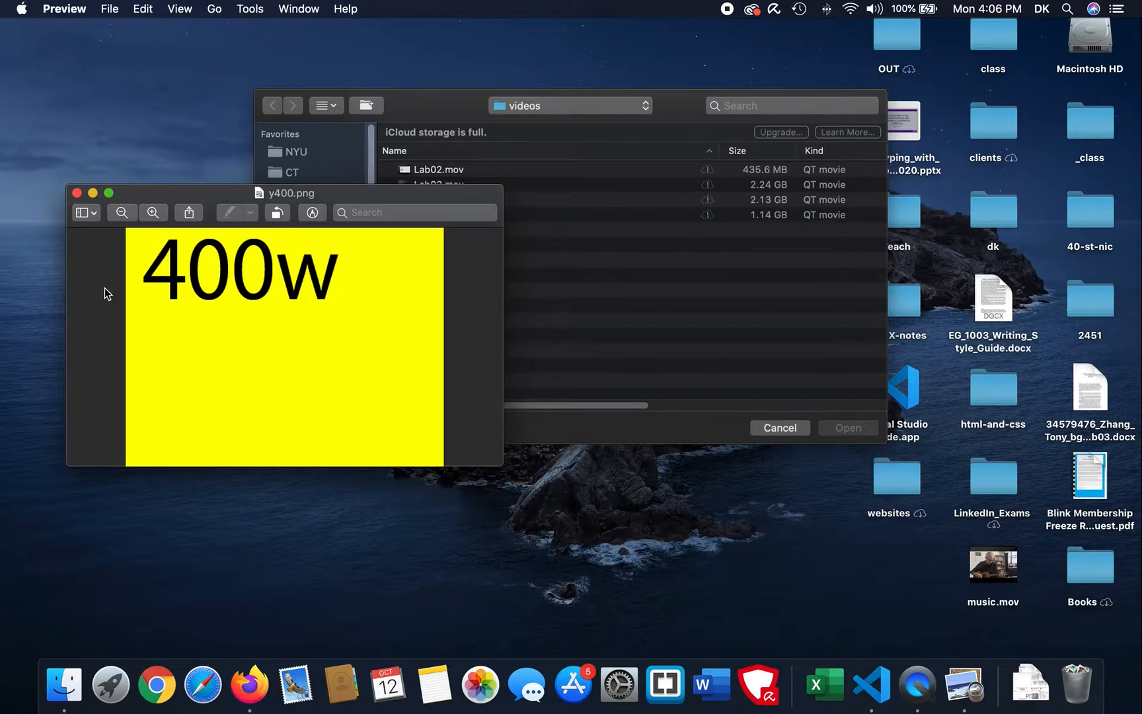
Close the 400w image, point the open dialog at the RWD-7 folder, then cancel it.
click(92, 193)
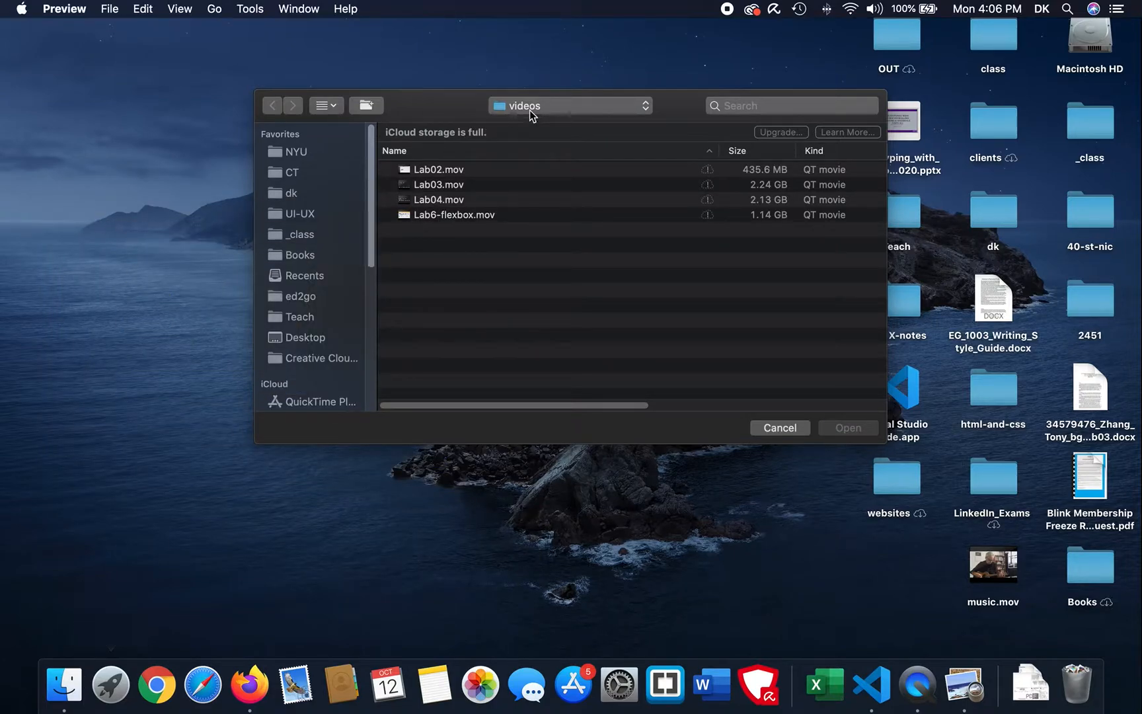
click(569, 106)
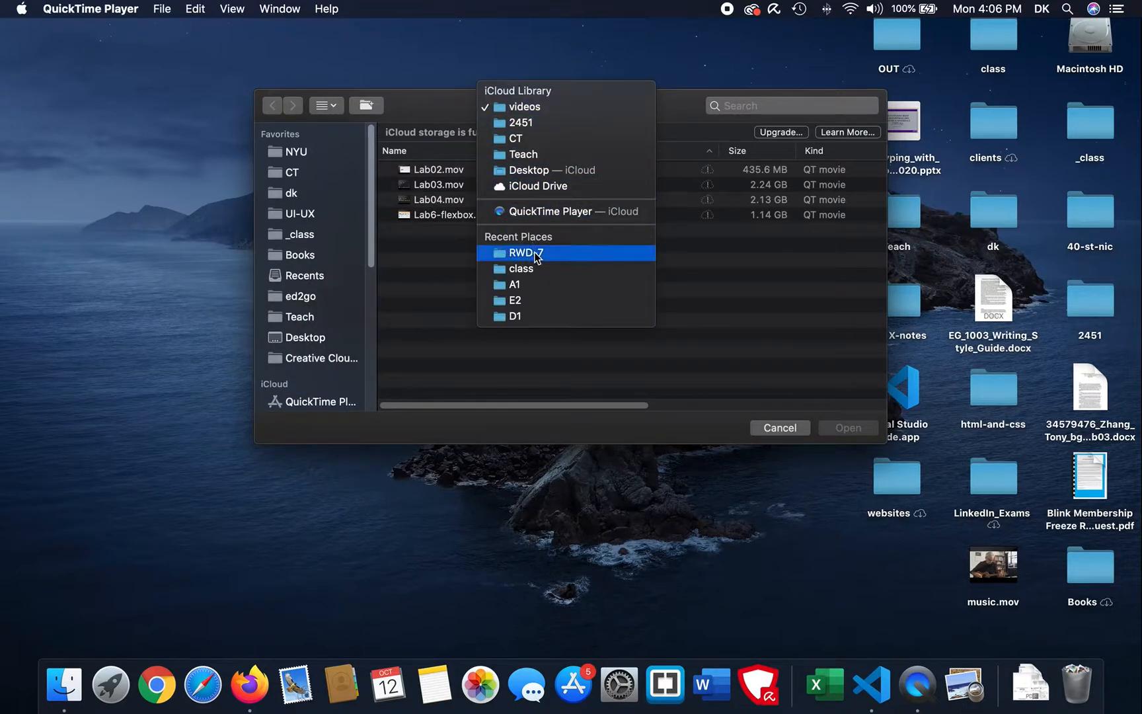
click(525, 253)
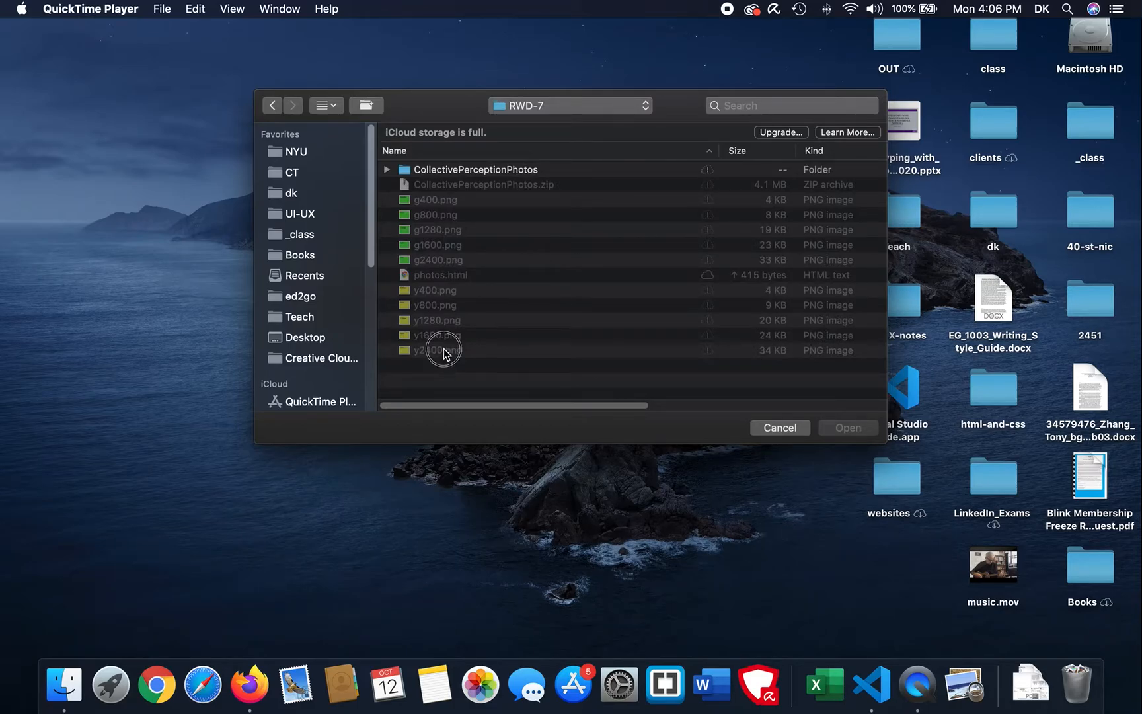
mouse_move(444, 353)
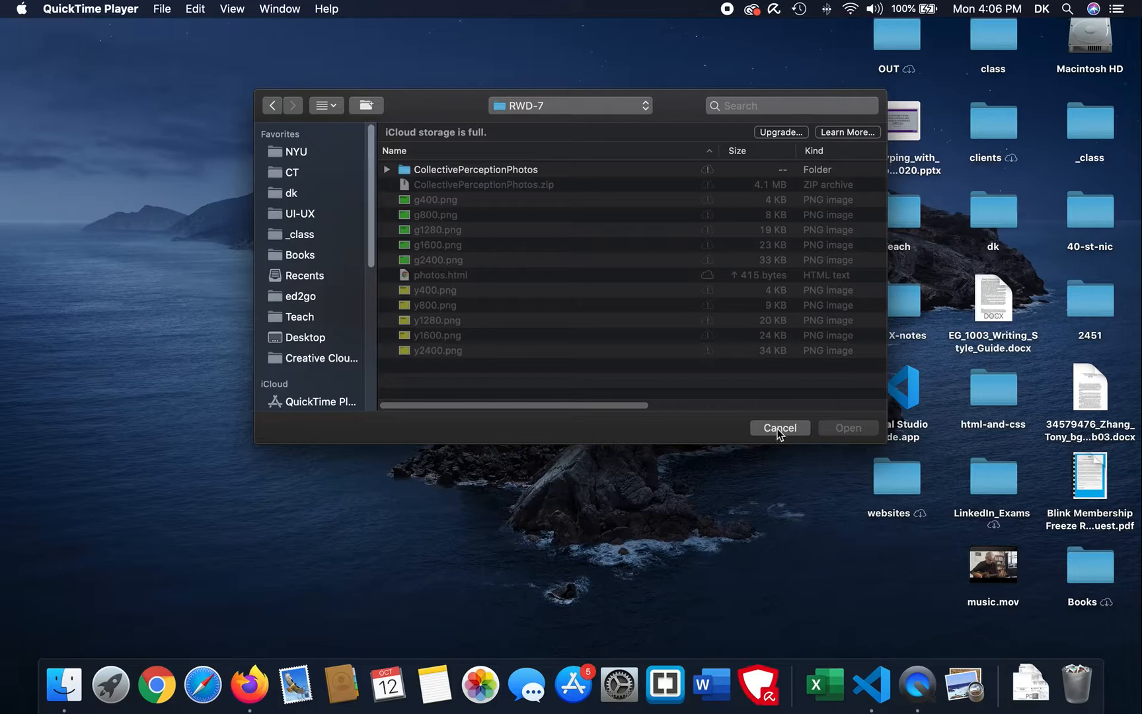
click(779, 427)
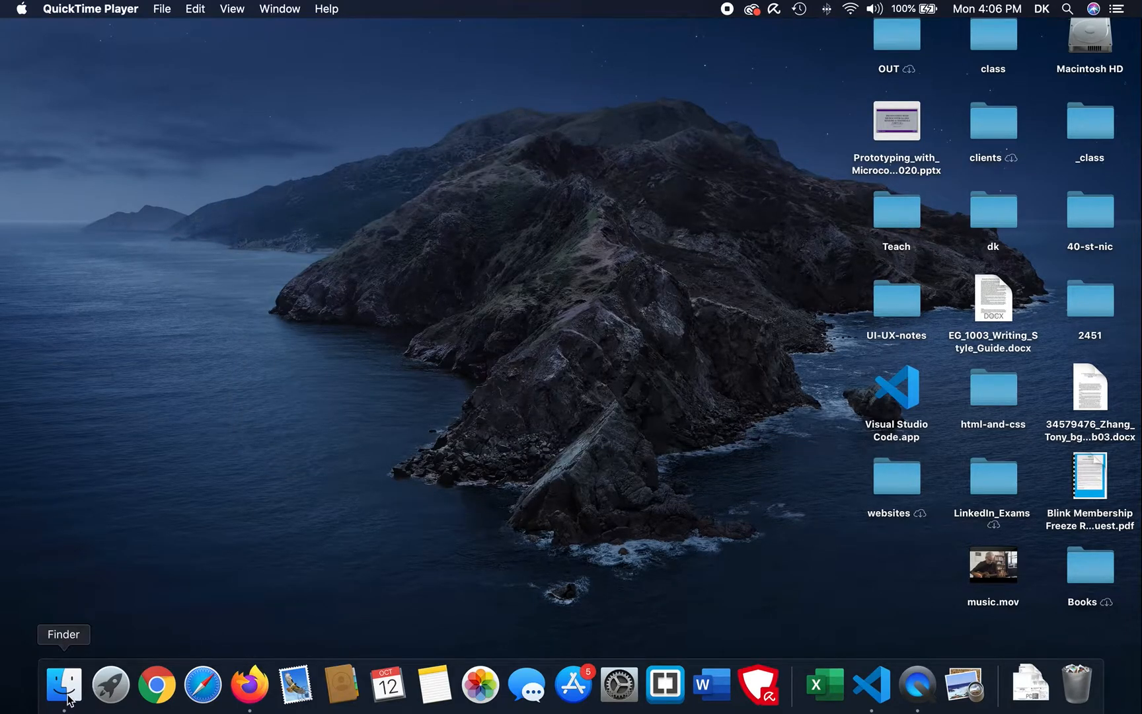
From the Finder project folder, view y2400.png in Preview, then switch programs.
click(63, 683)
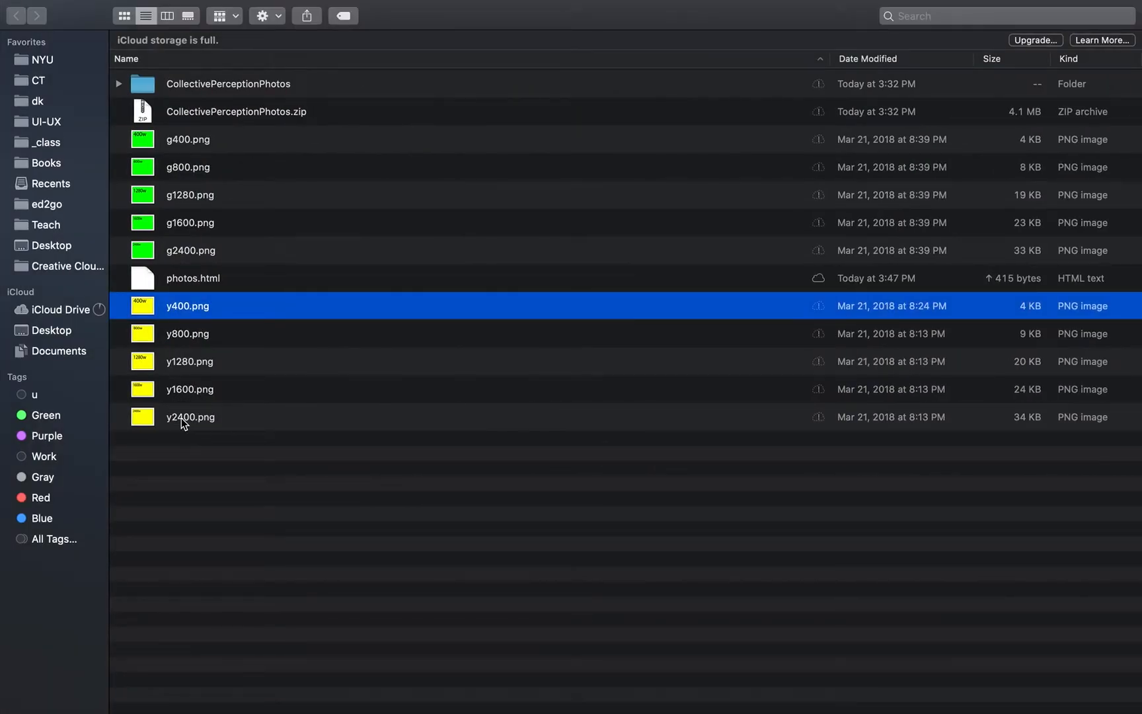
double_click(189, 416)
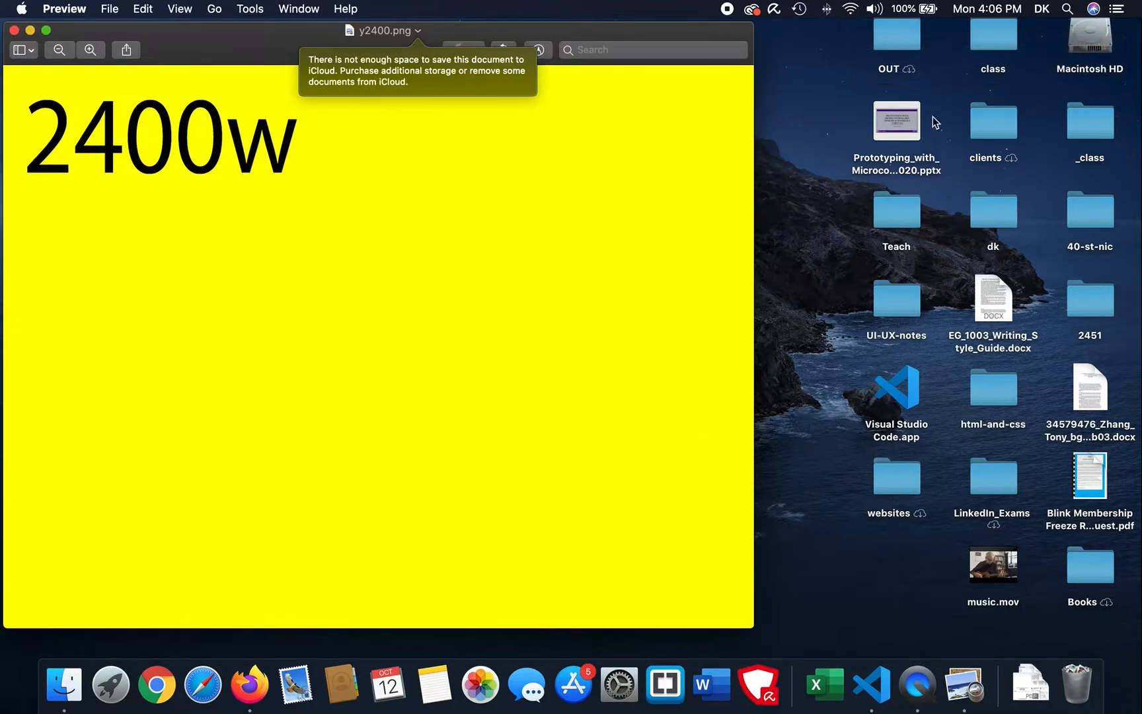
mouse_move(410, 72)
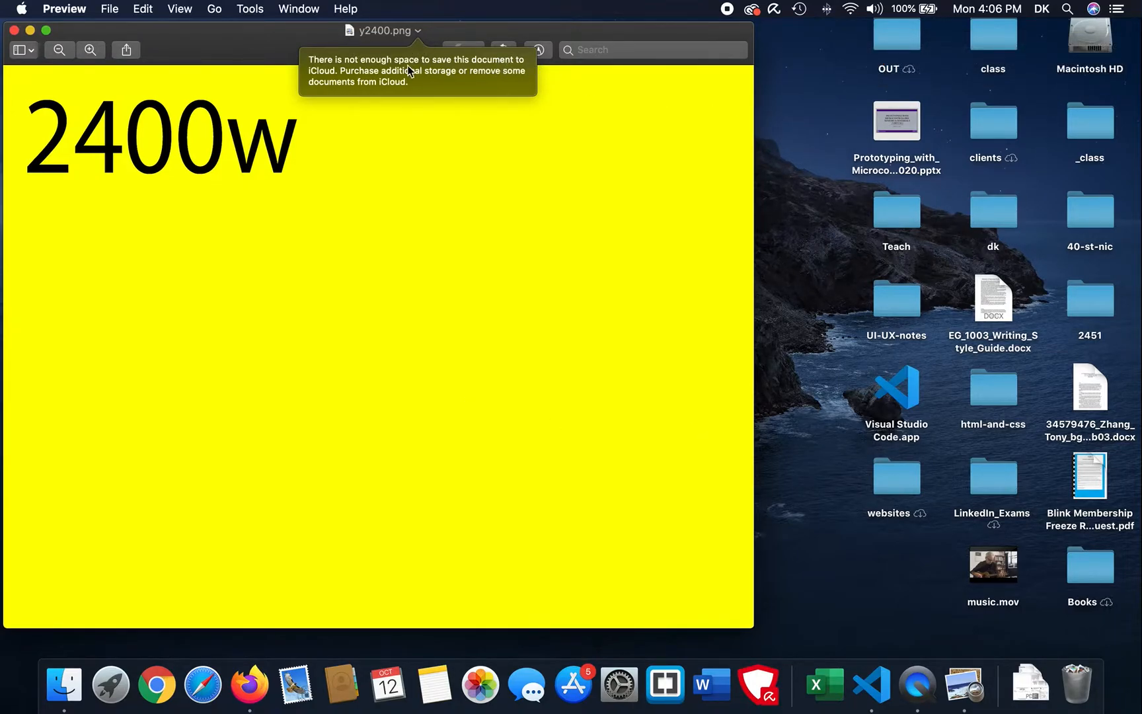
mouse_move(459, 186)
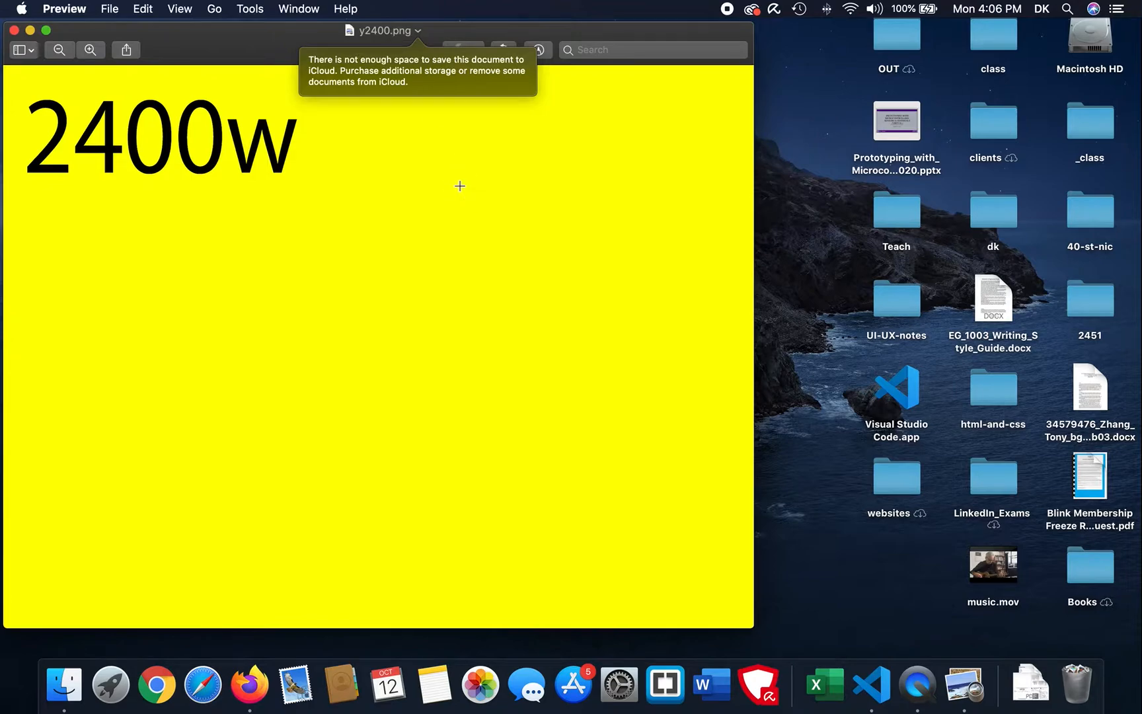
mouse_move(674, 277)
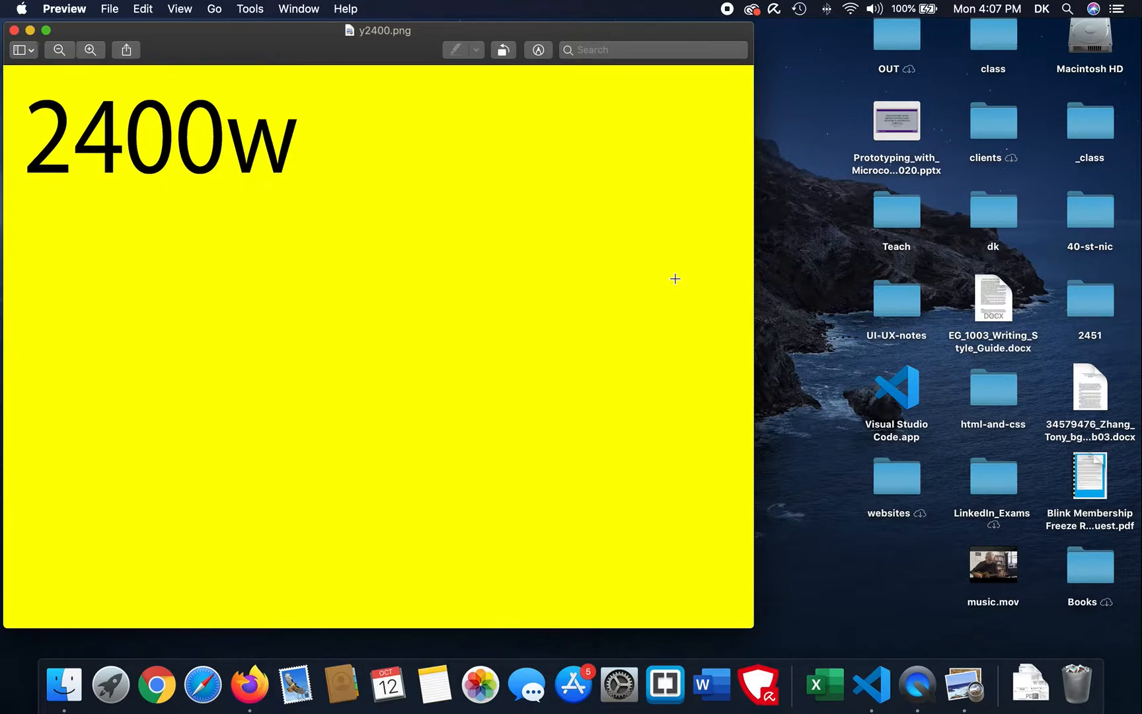
mouse_move(712, 304)
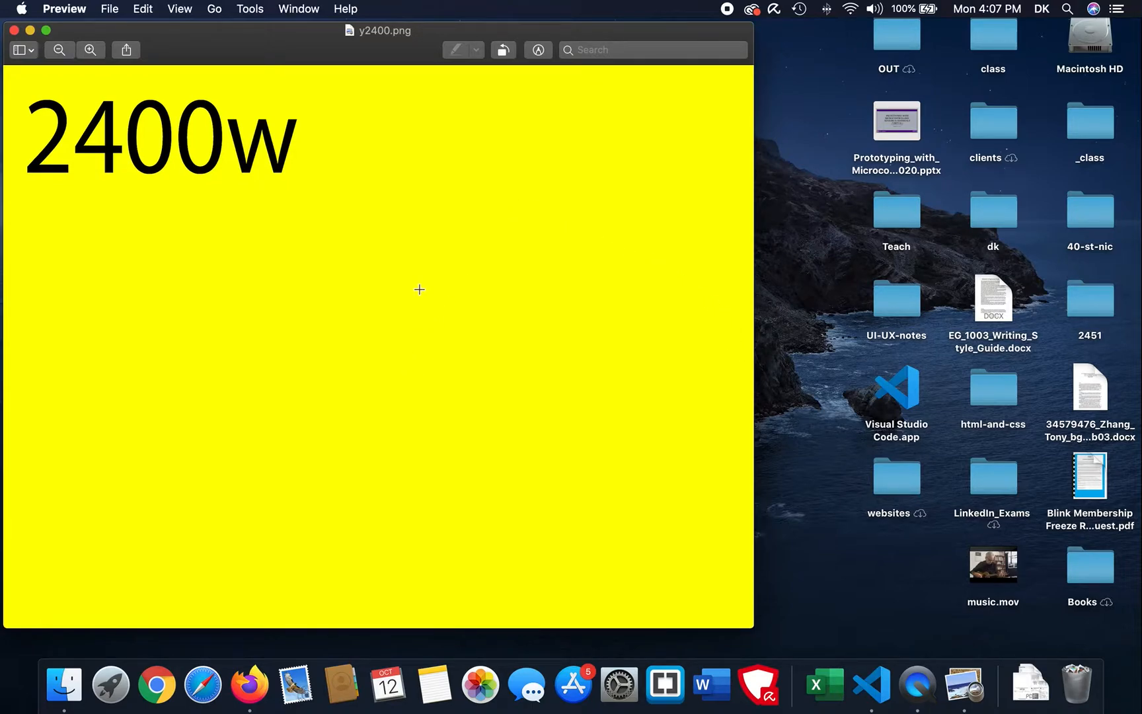
key(cmd+tab)
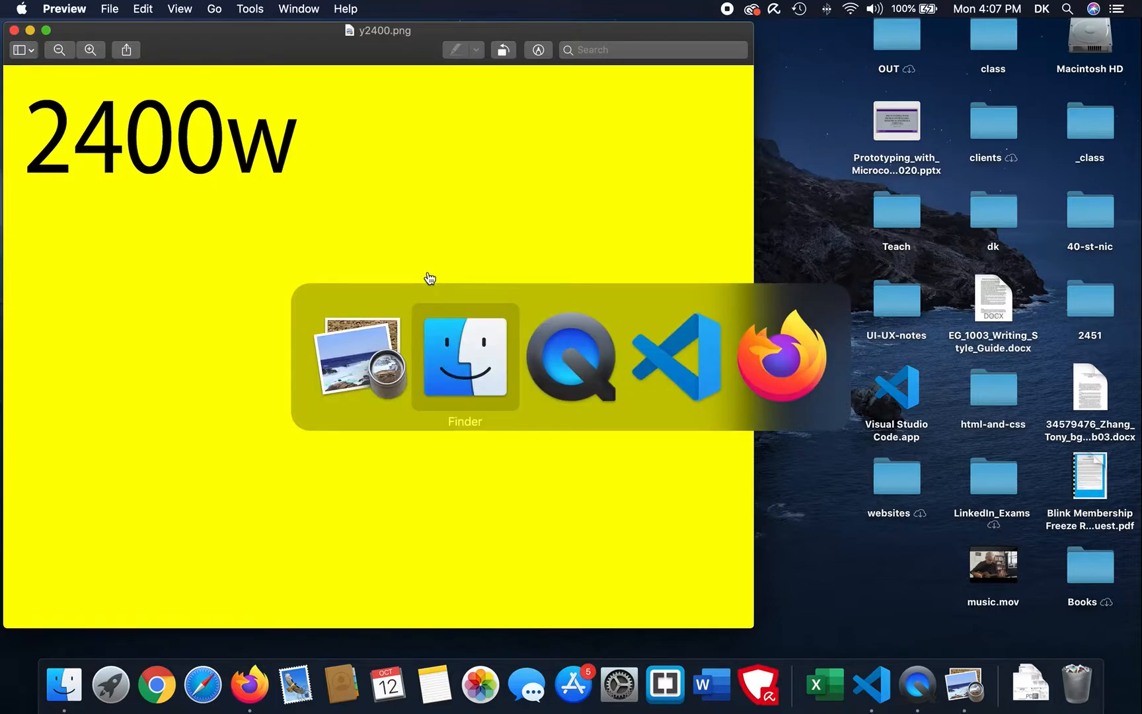
click(677, 357)
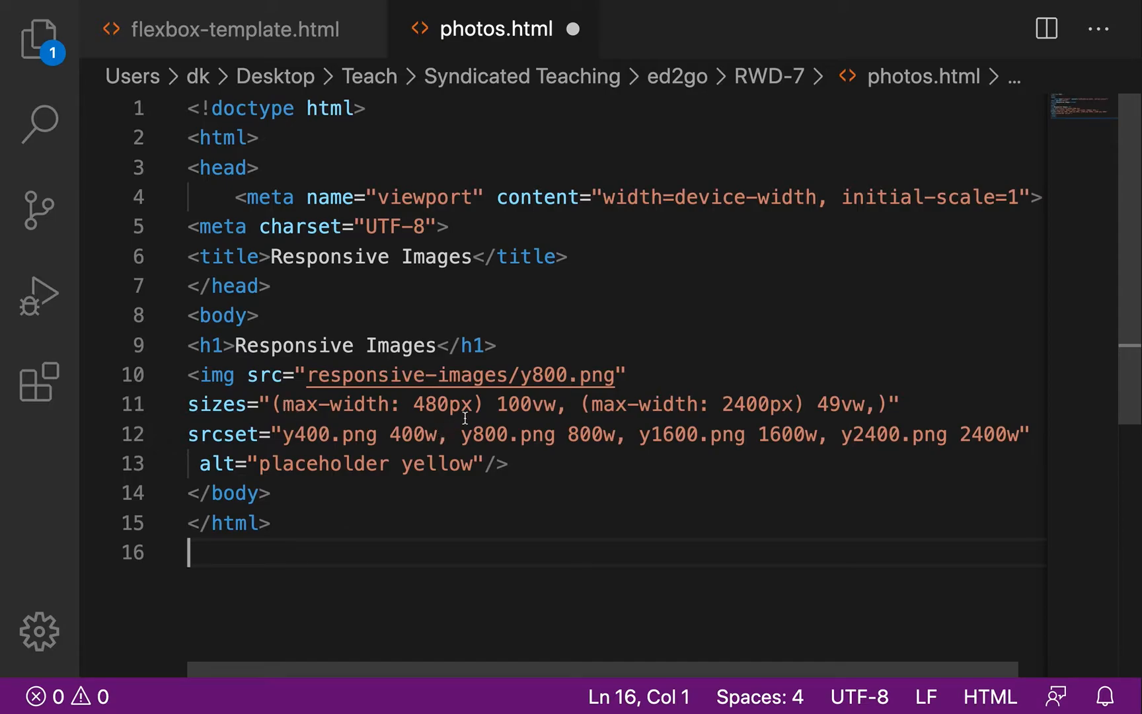
mouse_move(579, 517)
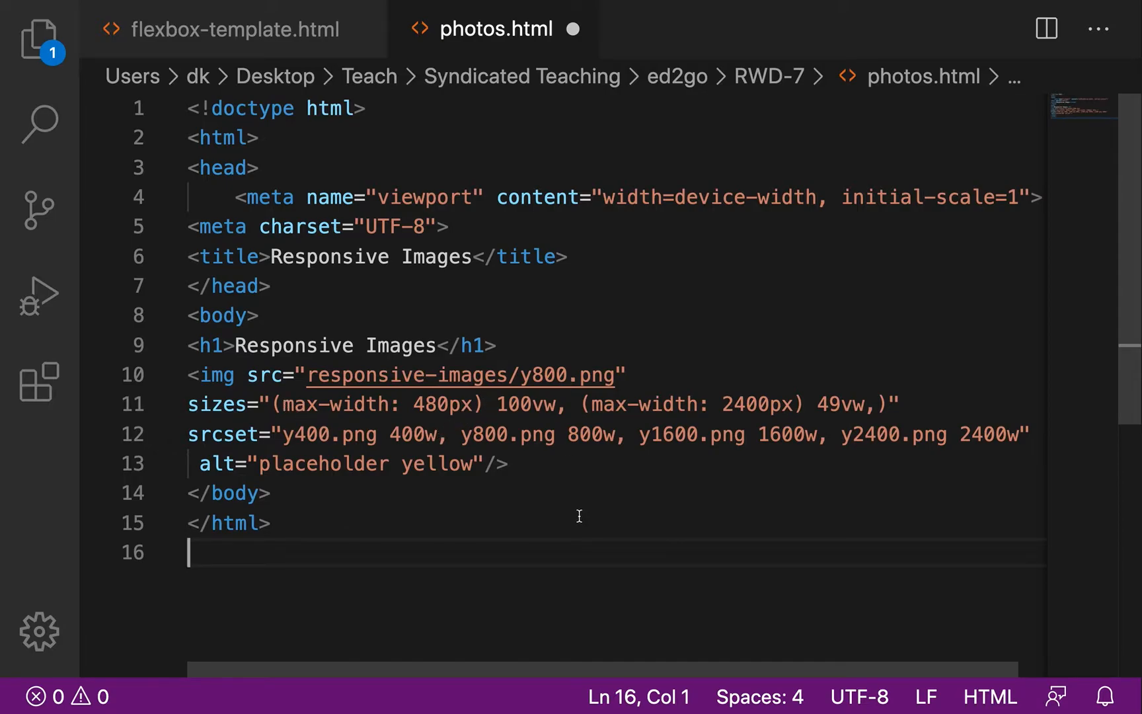
mouse_move(547, 610)
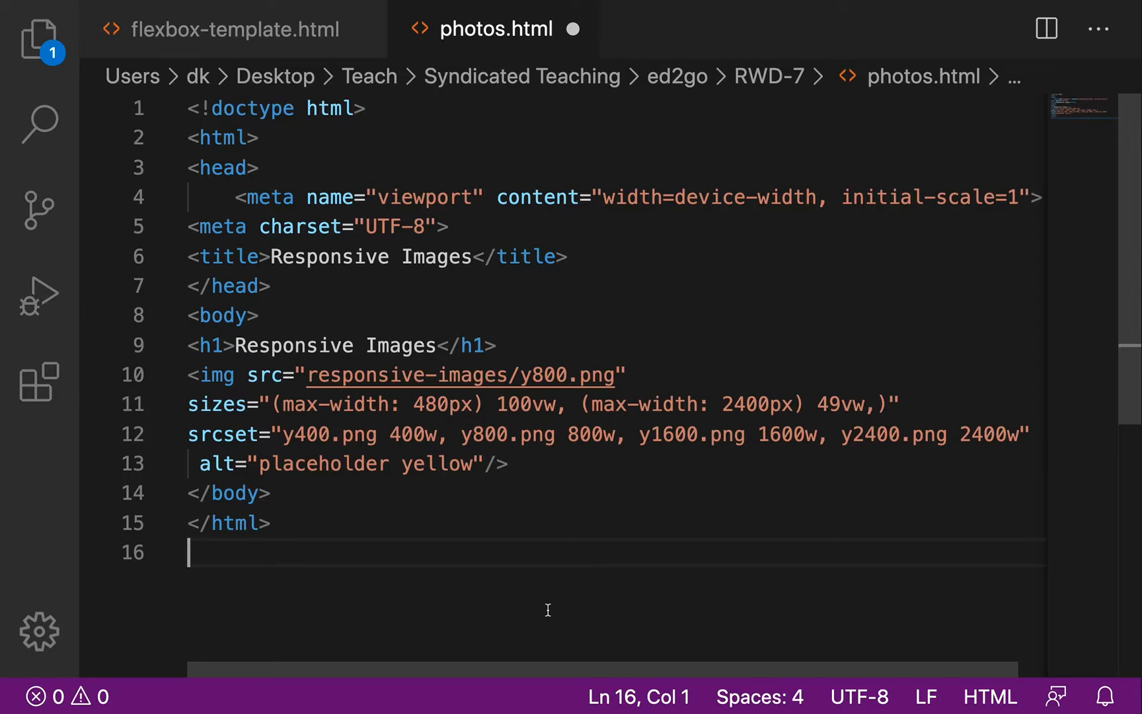
mouse_move(217, 405)
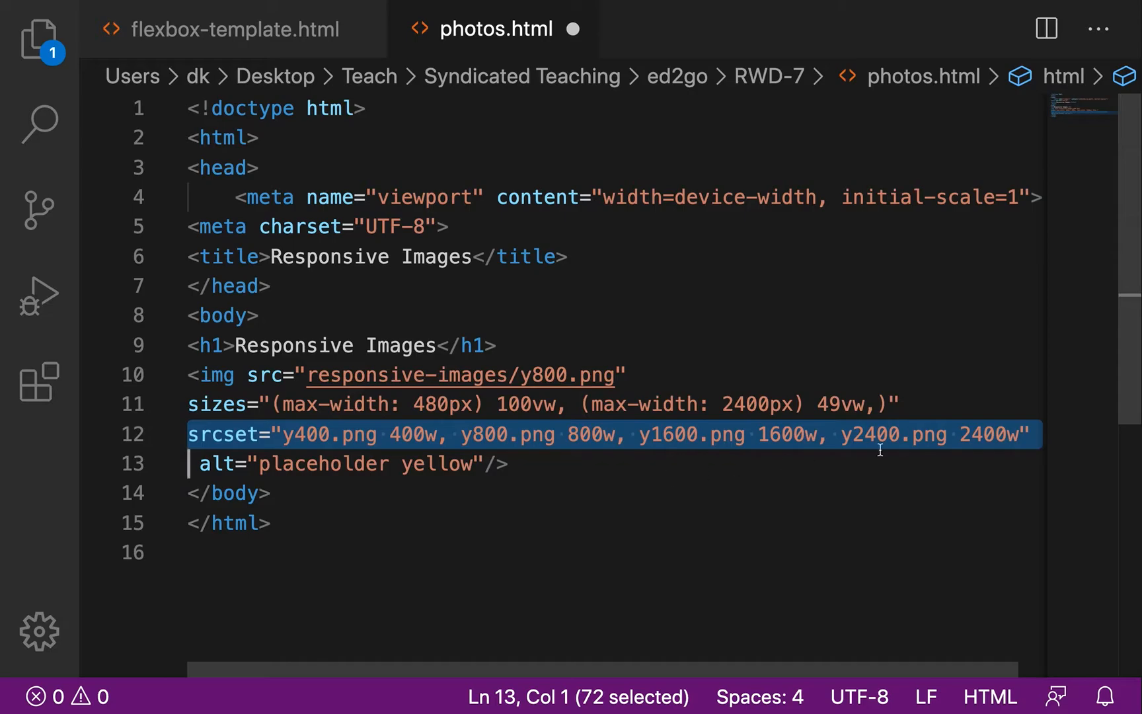
mouse_move(823, 507)
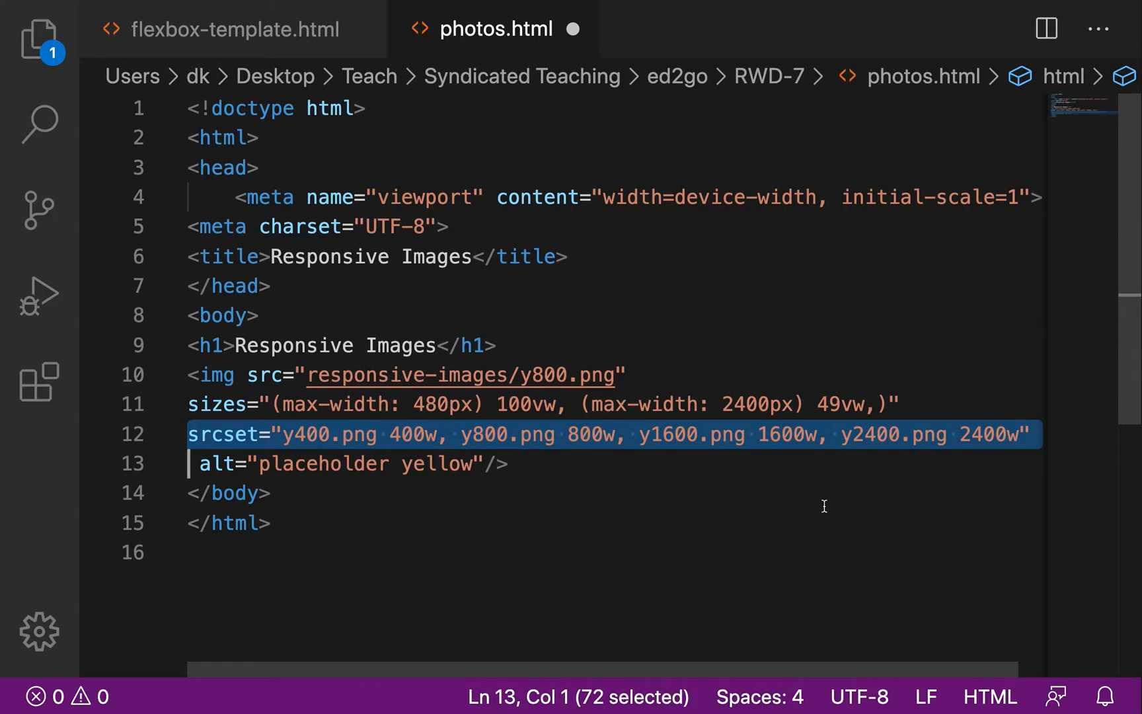
key(cmd+tab)
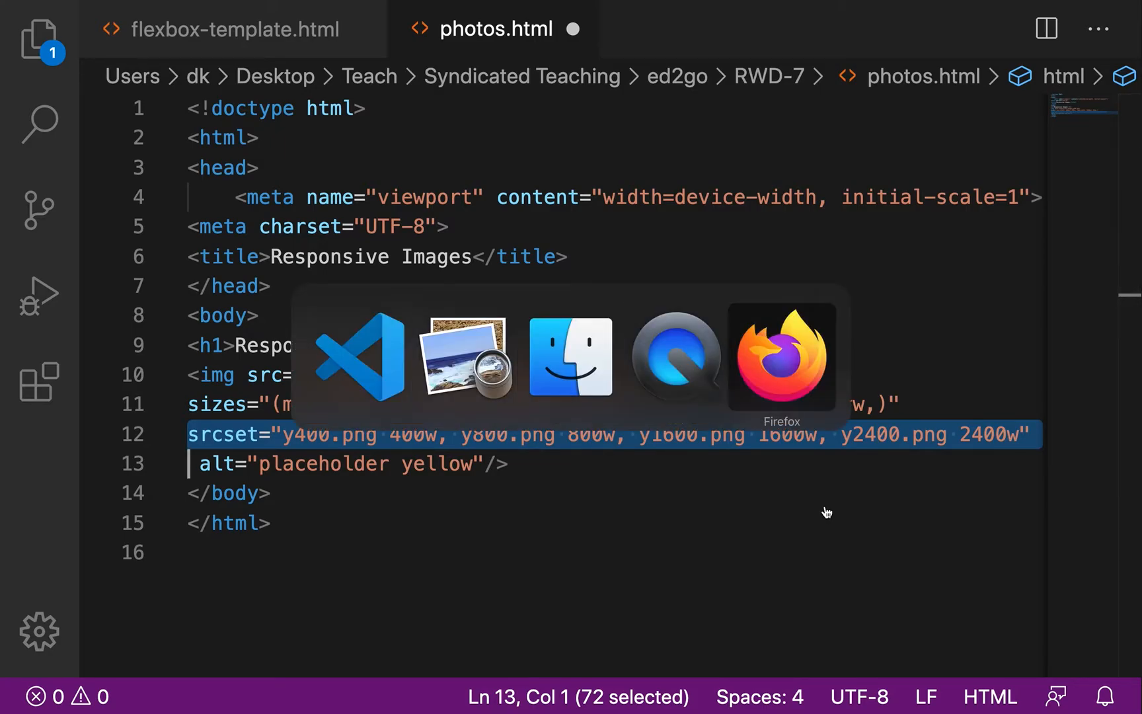
Enter Responsive Design Mode from Tools > Web Developer with LOW BUDGET ANDROID selected.
click(781, 357)
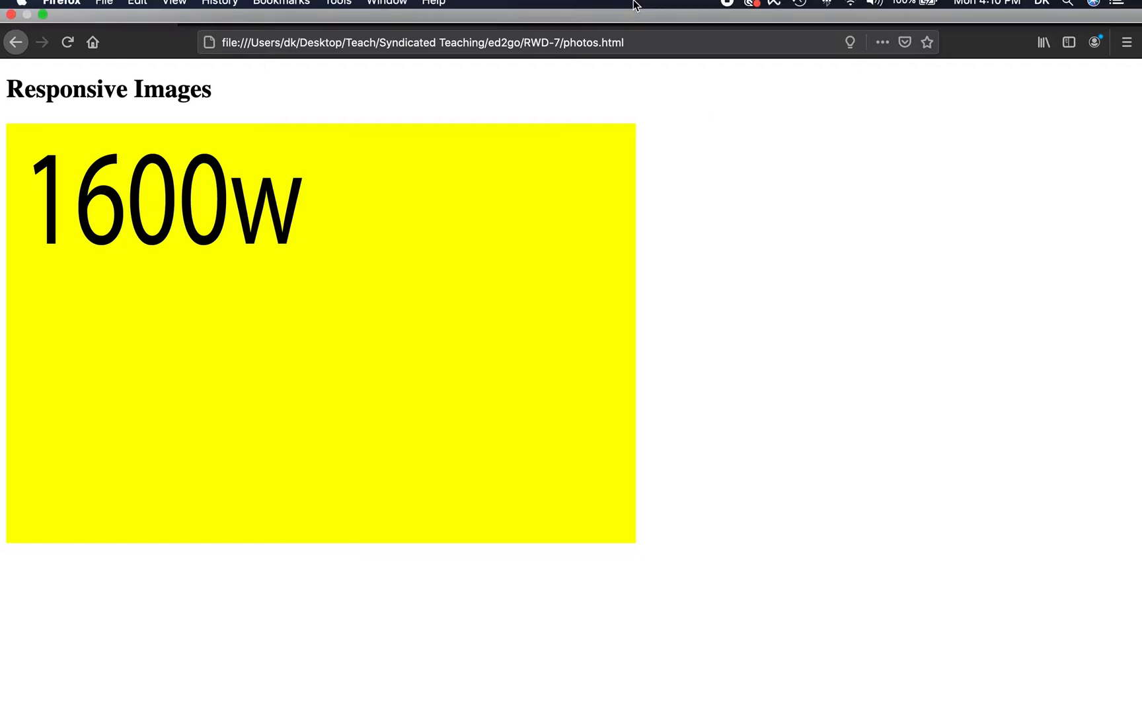
click(387, 8)
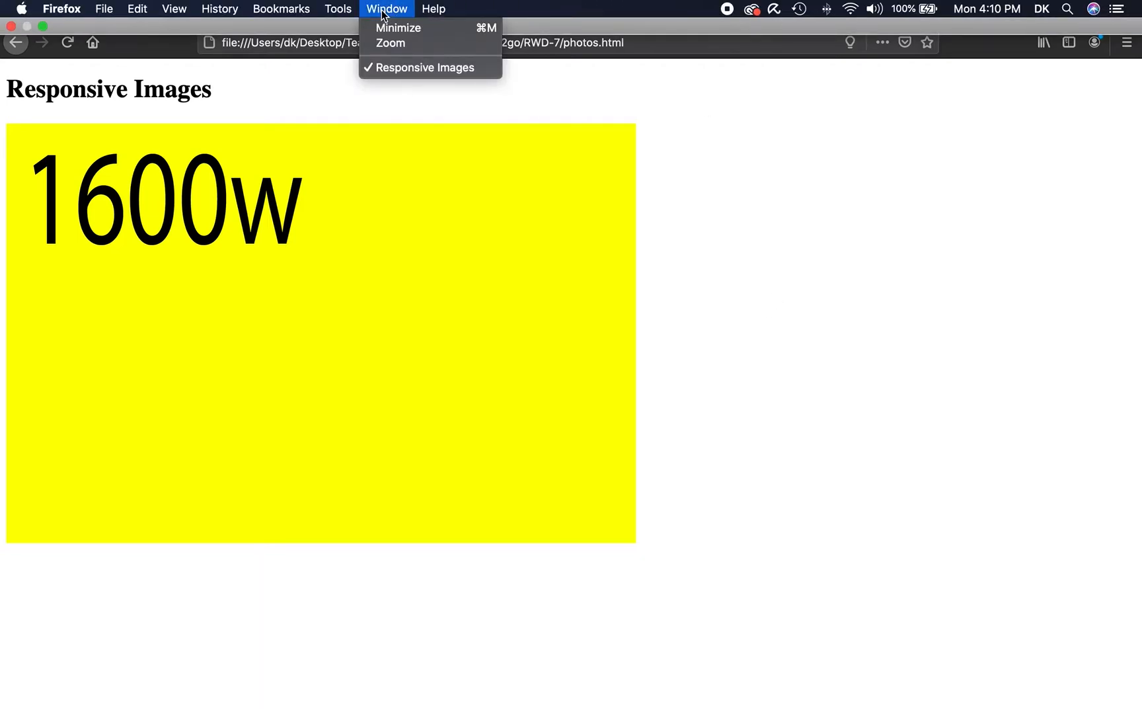
click(281, 9)
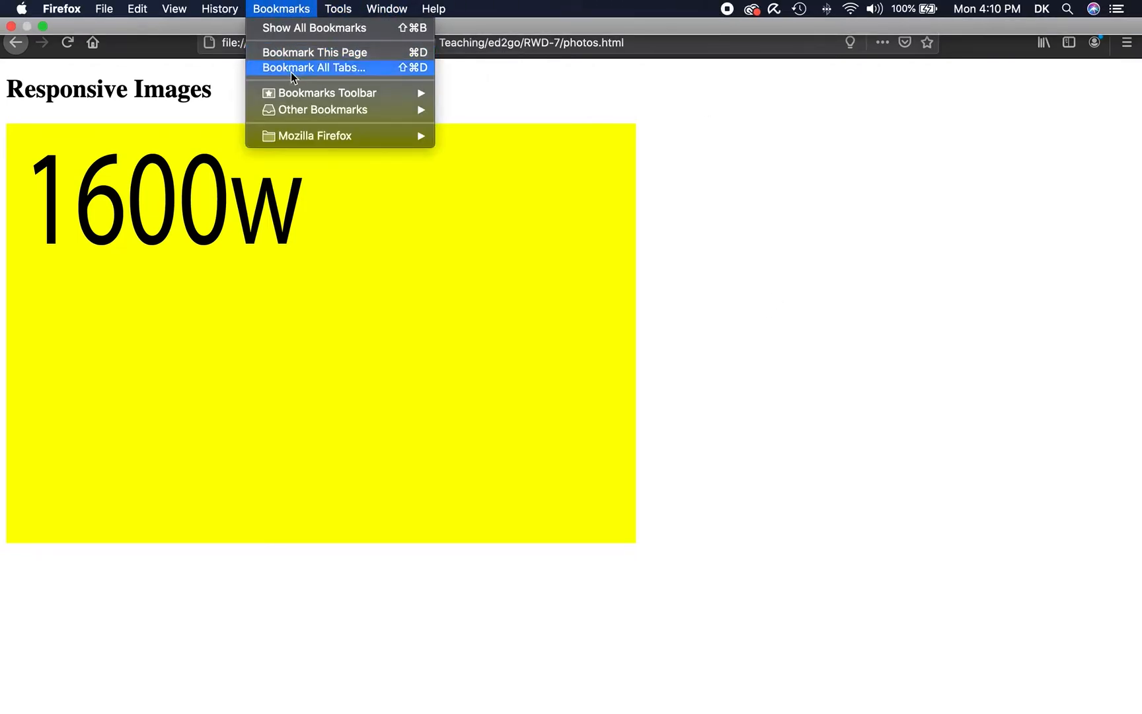
click(337, 10)
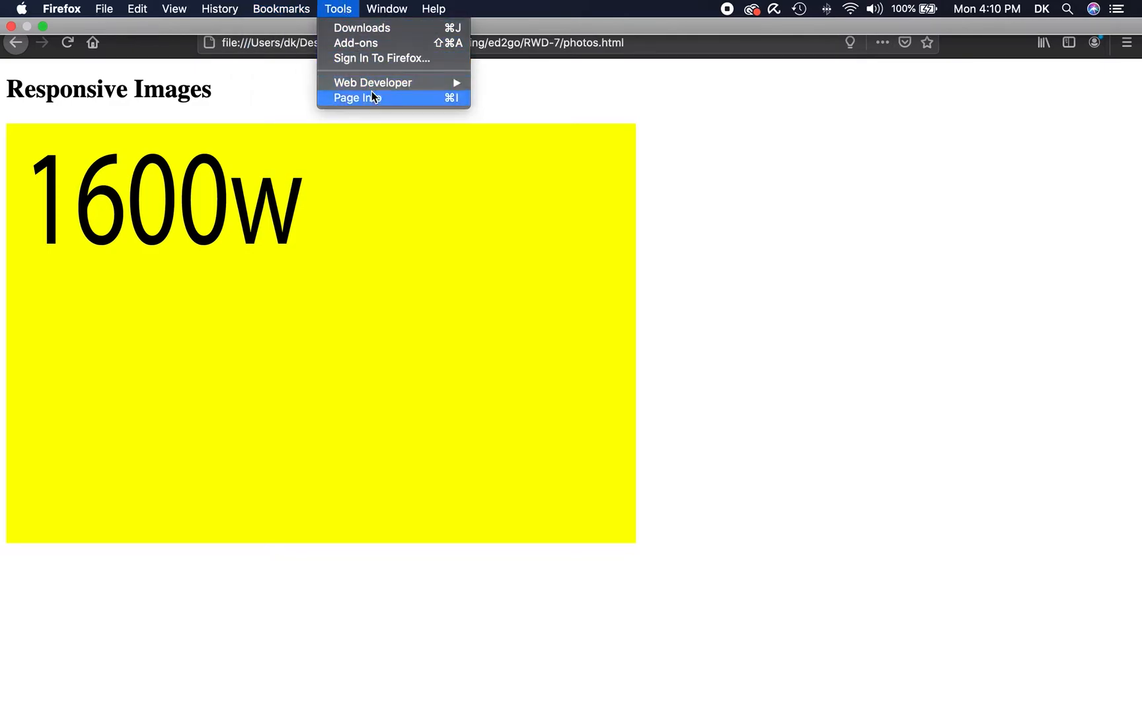
mouse_move(373, 82)
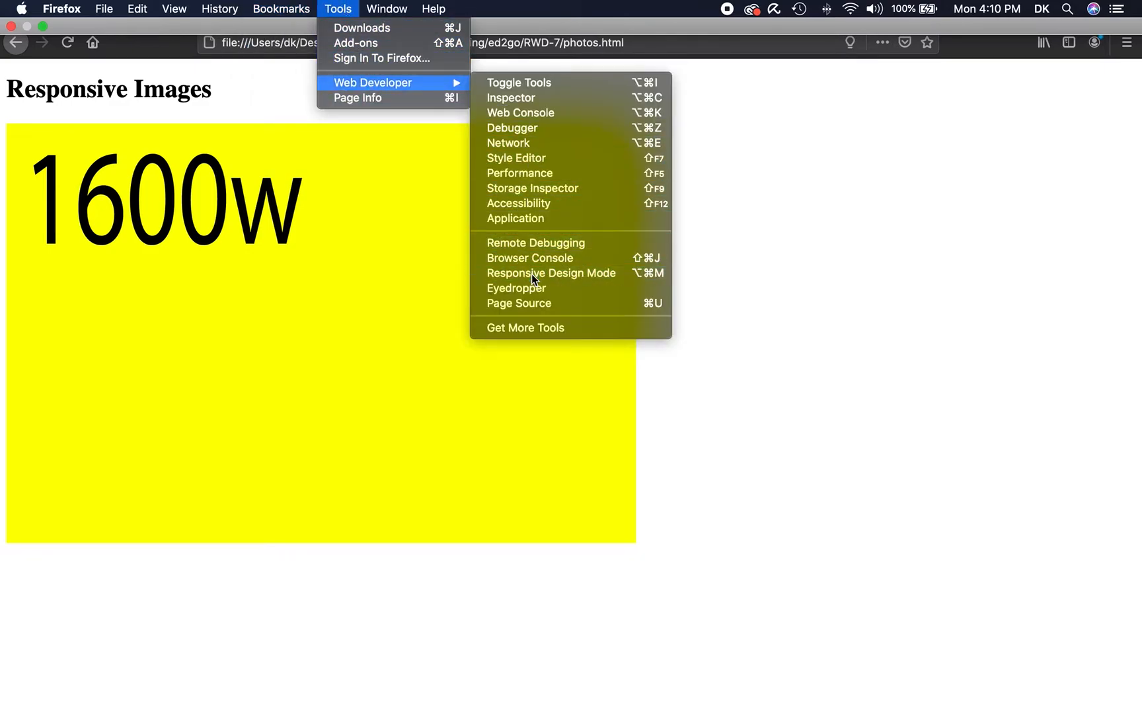
click(551, 273)
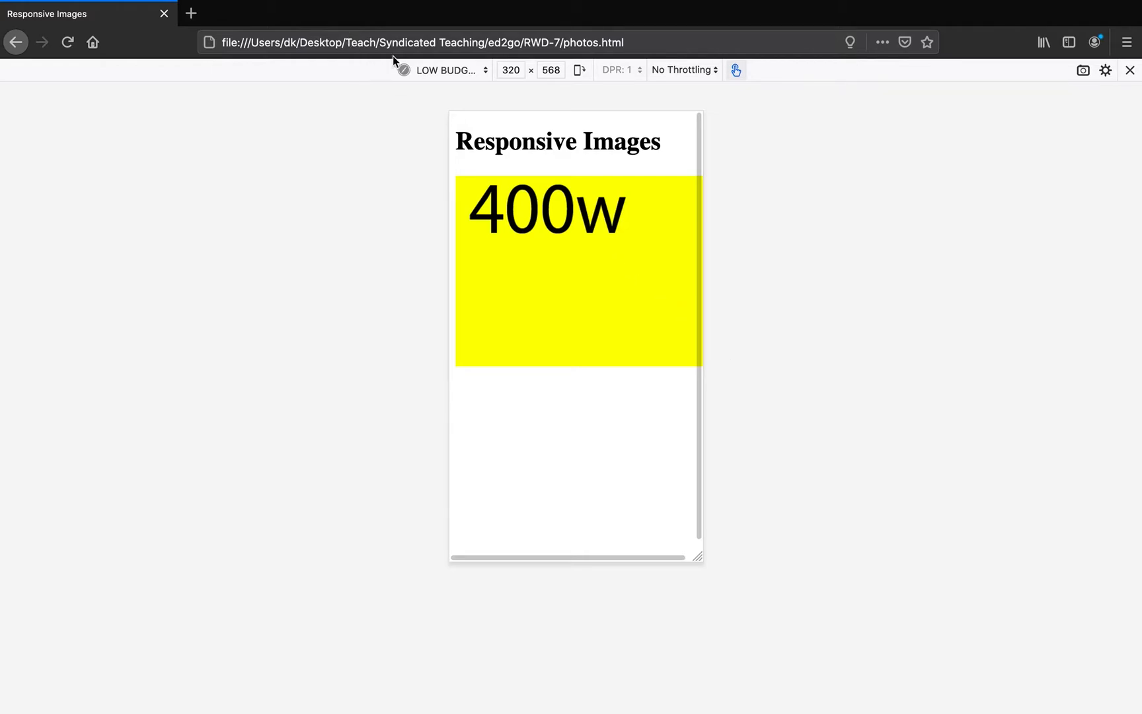
Review the LOW BUDGET ANDROID preset via Edit List — 320×568, pixel ratio 1 — then cancel.
click(444, 70)
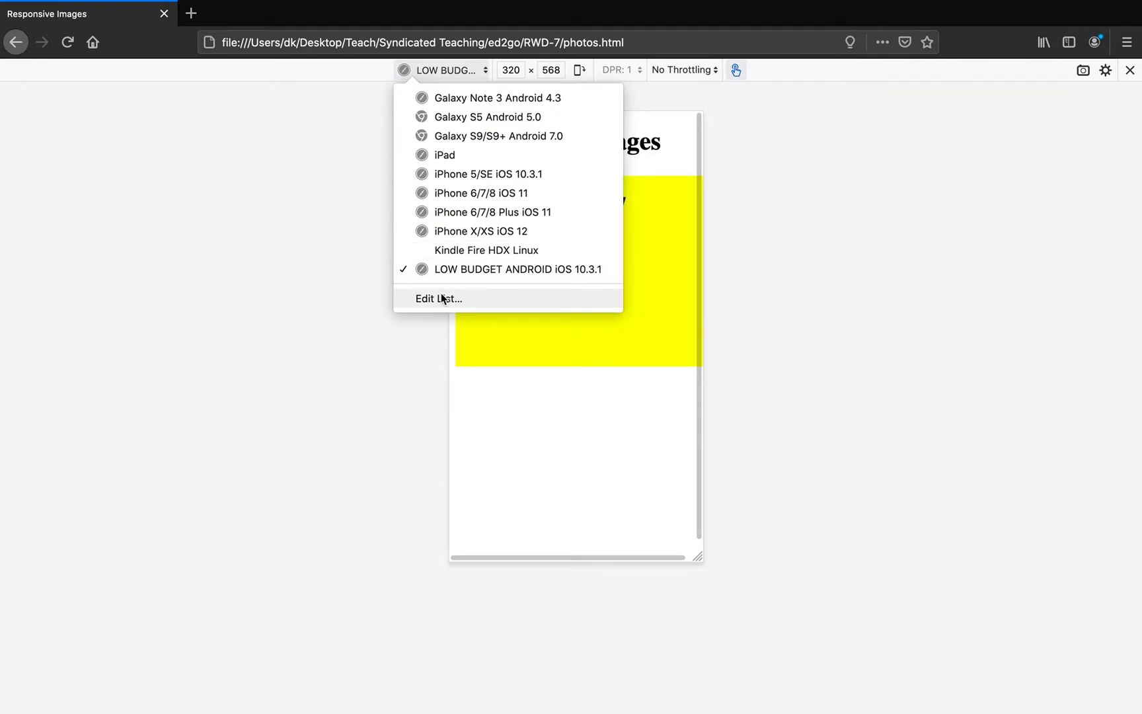
click(439, 297)
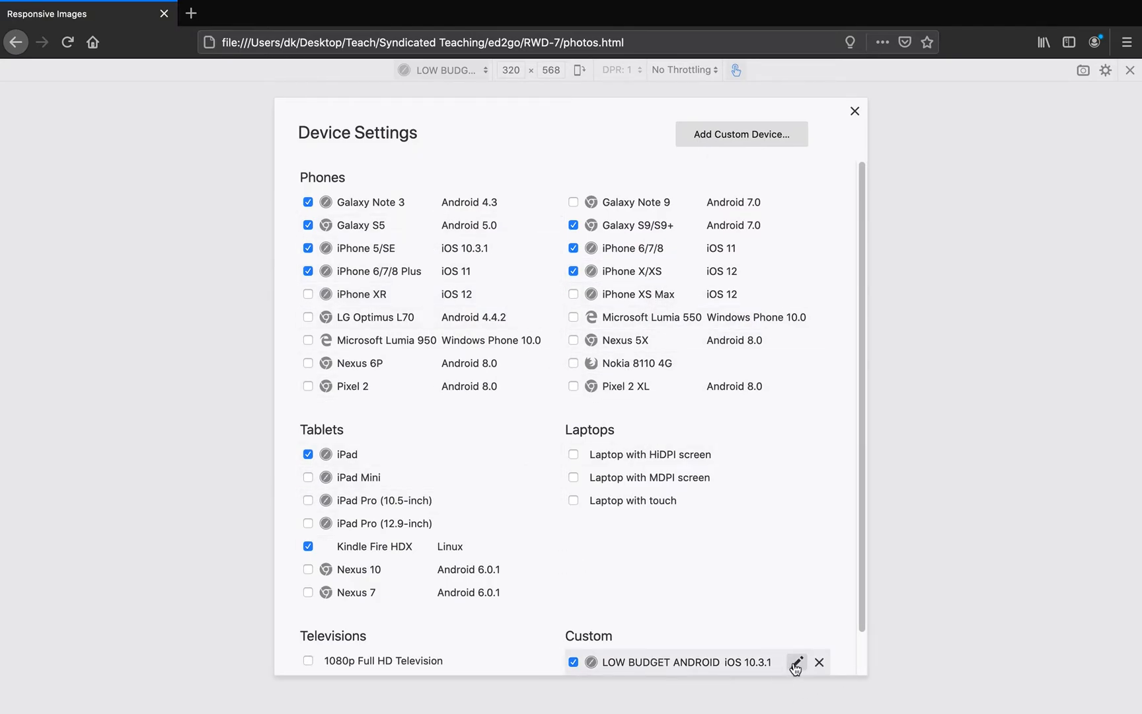
click(796, 662)
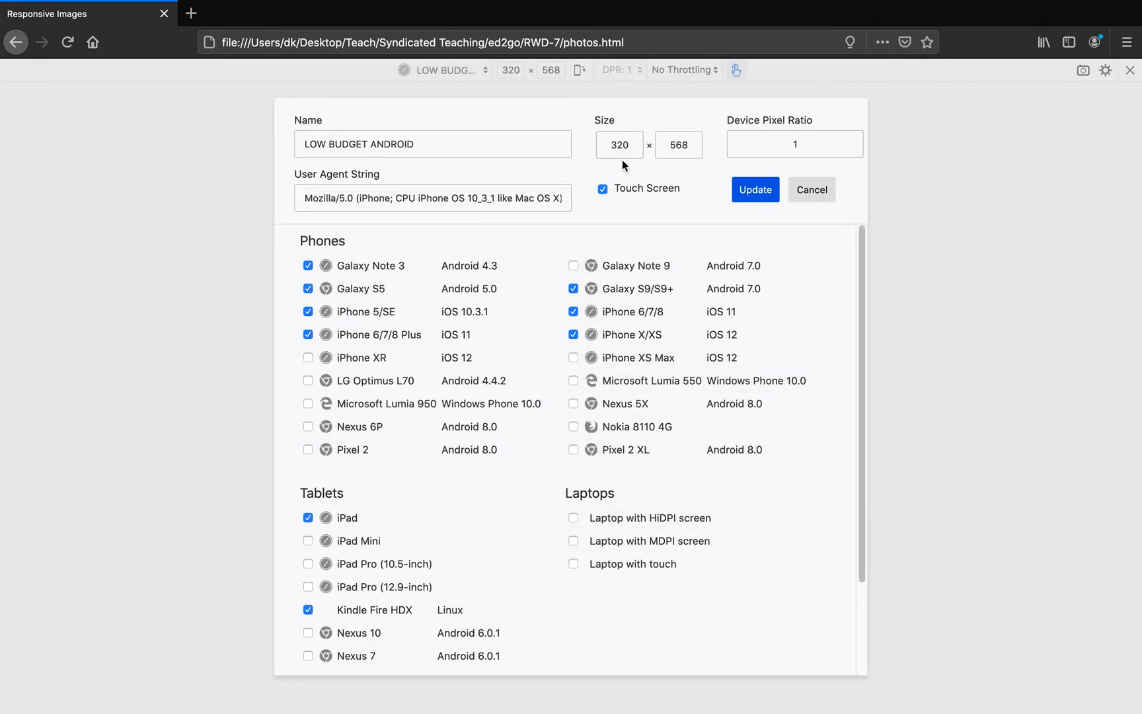
click(794, 144)
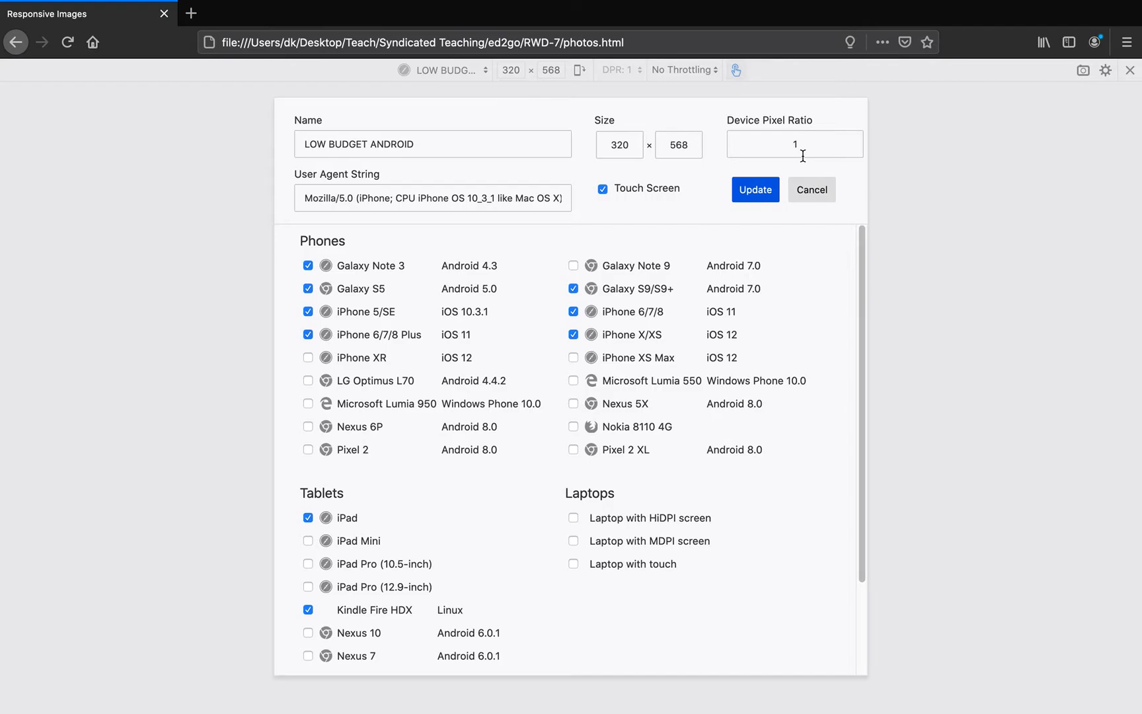
mouse_move(802, 183)
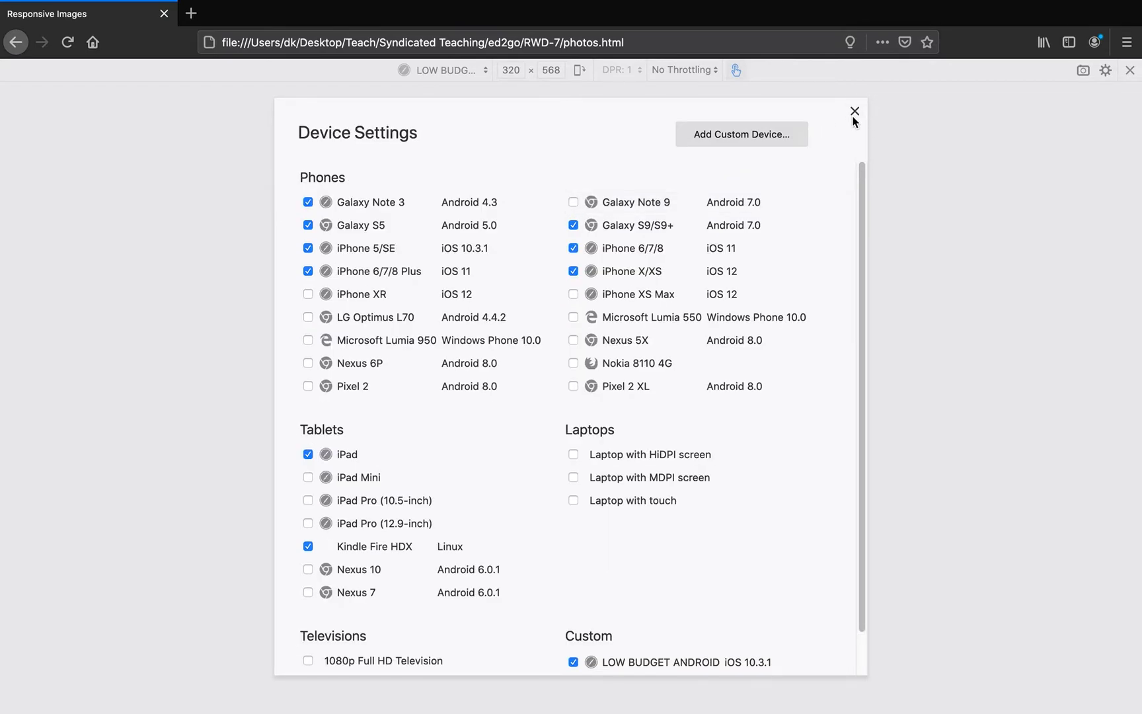
click(854, 111)
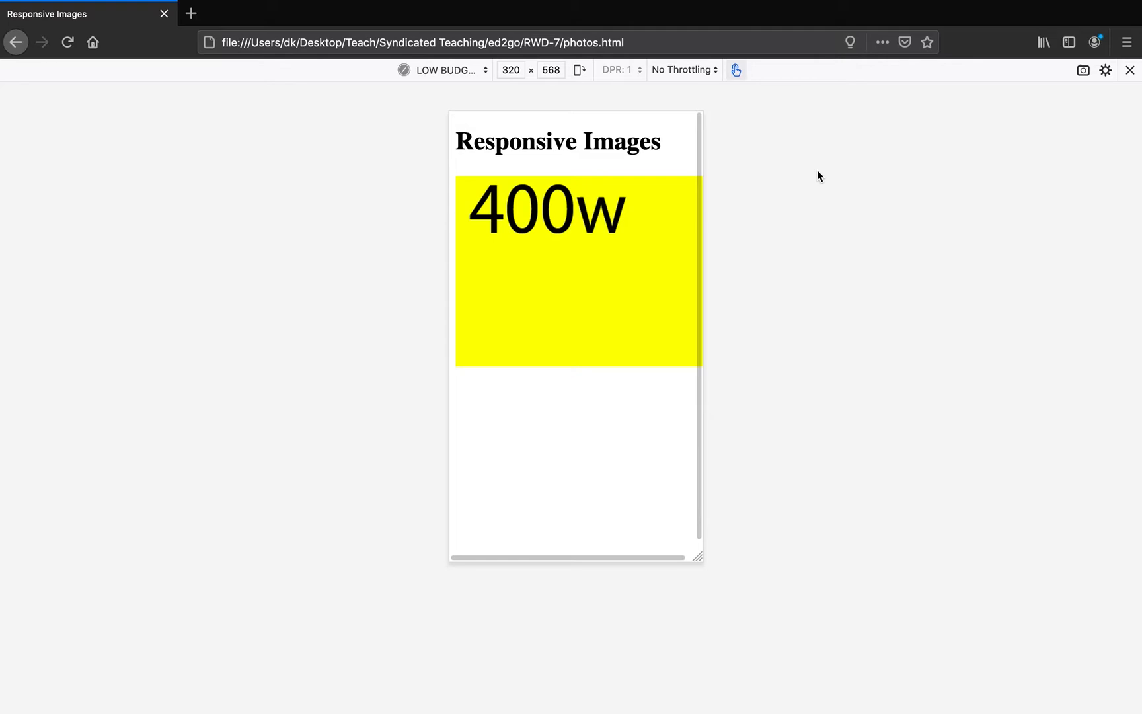
mouse_move(812, 224)
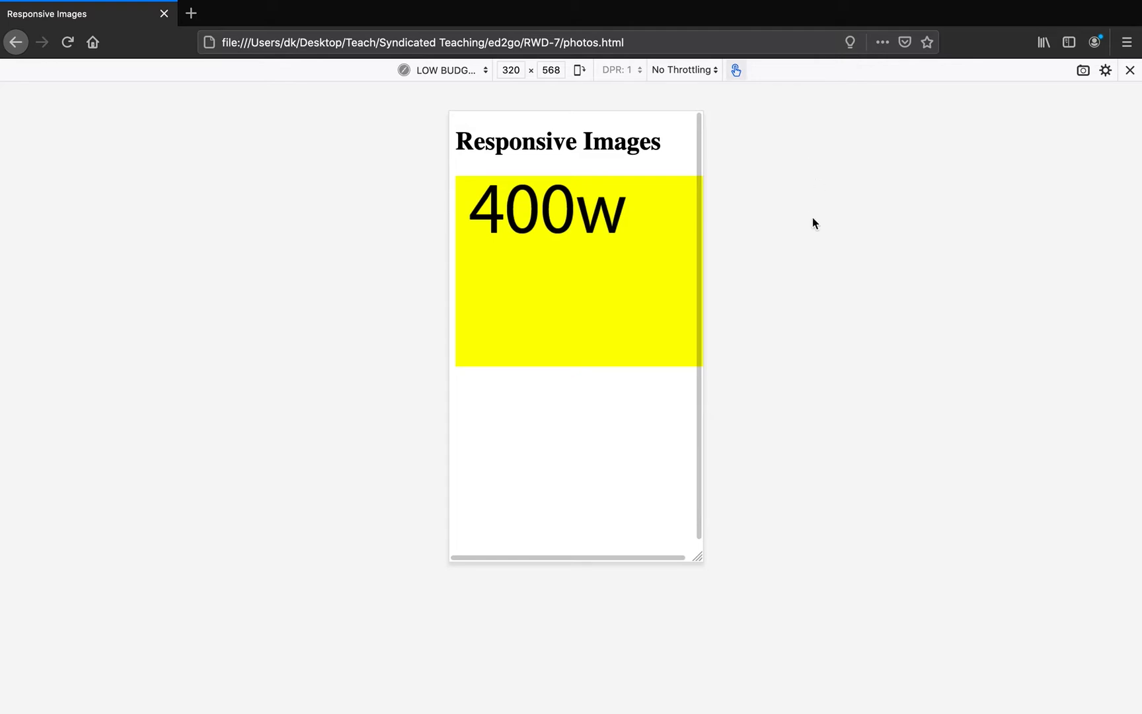
mouse_move(526, 231)
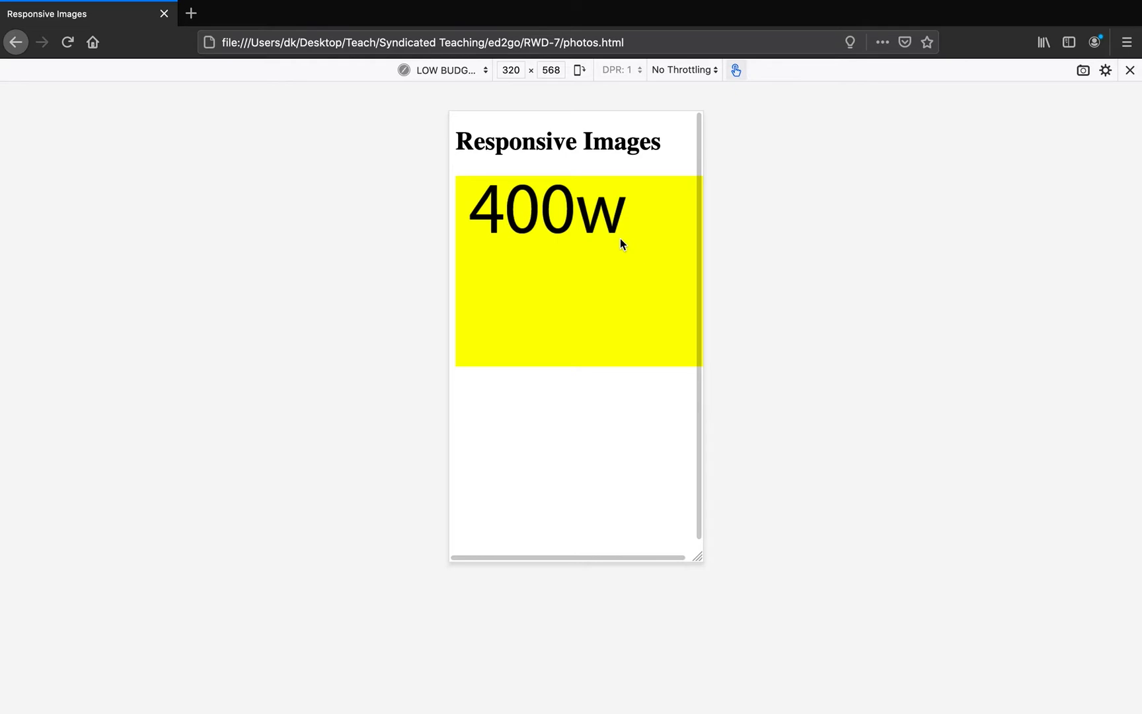
mouse_move(579, 70)
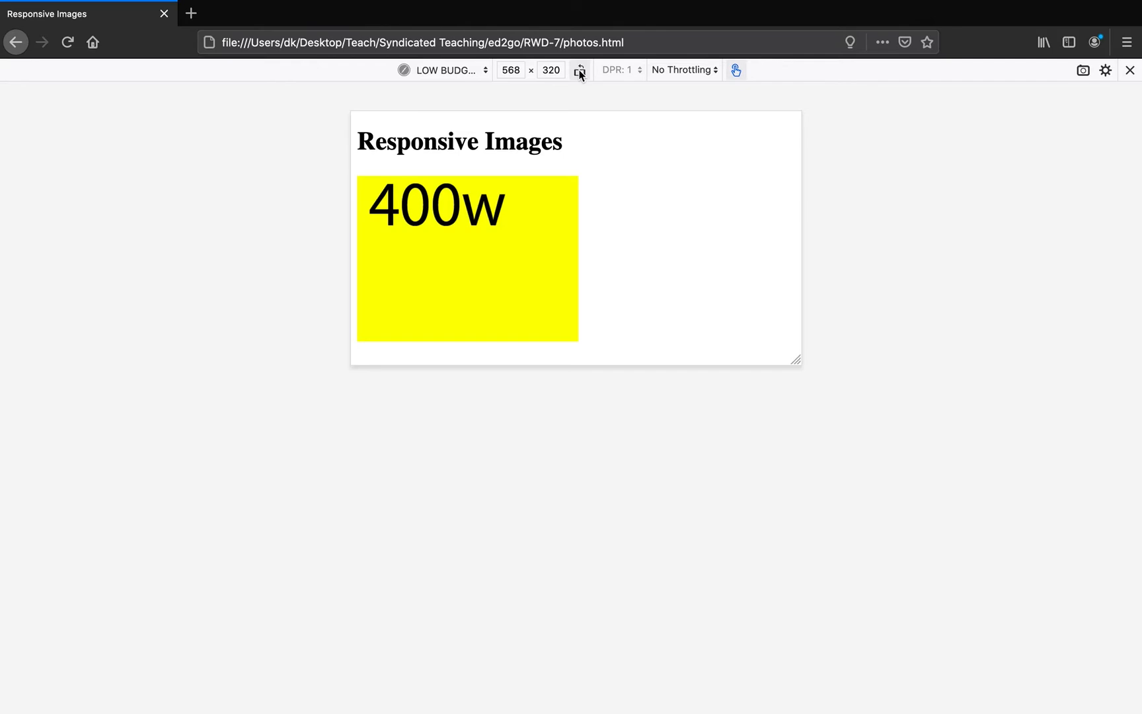
Rotate the 568×320 landscape preview back to 320×568 portrait.
click(581, 70)
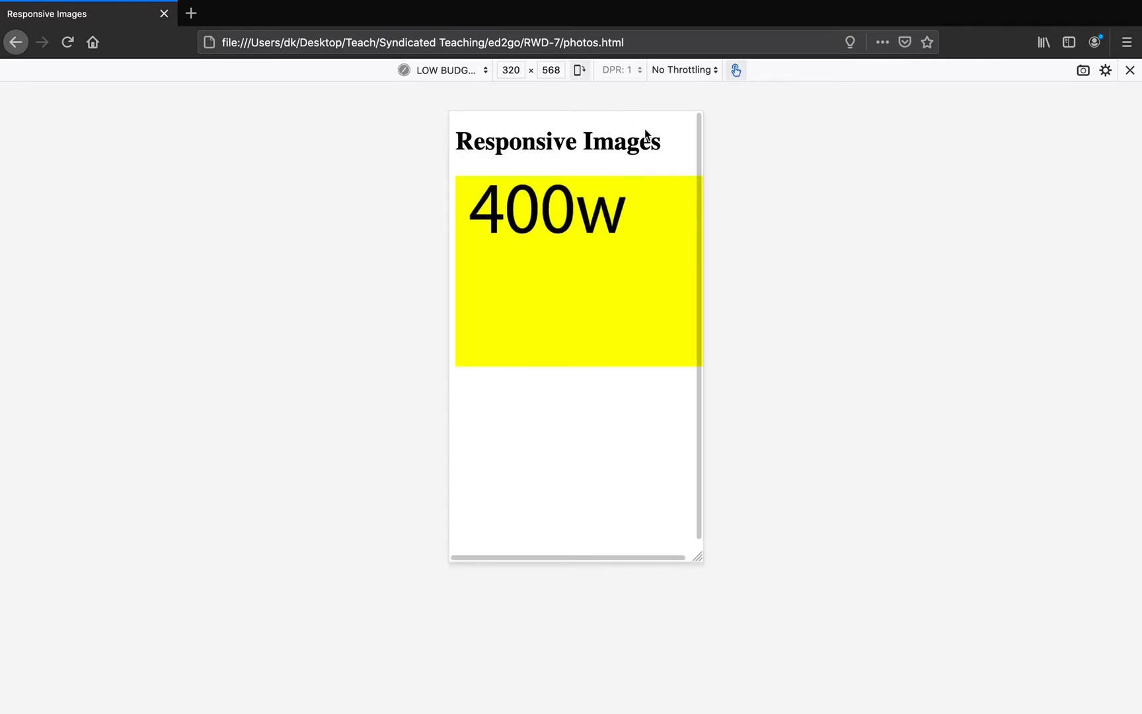
mouse_move(810, 313)
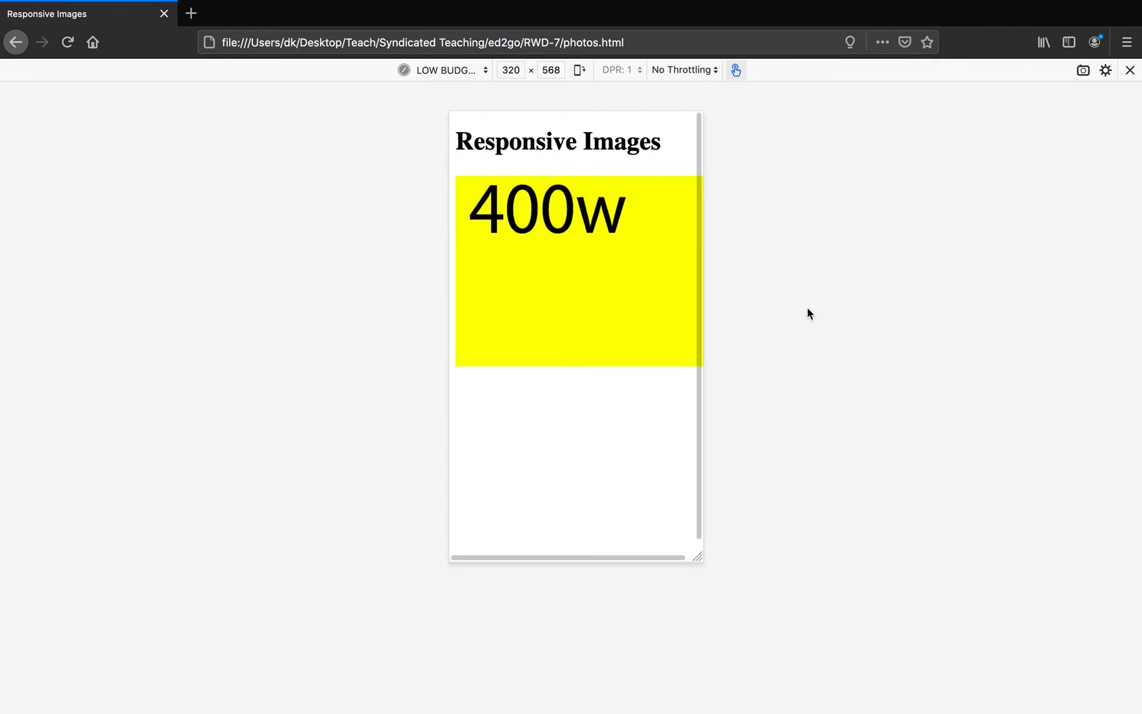
Emulate iPhone 5/SE iOS 10.3.1 showing 800w, rotated to landscape and back to portrait.
click(445, 70)
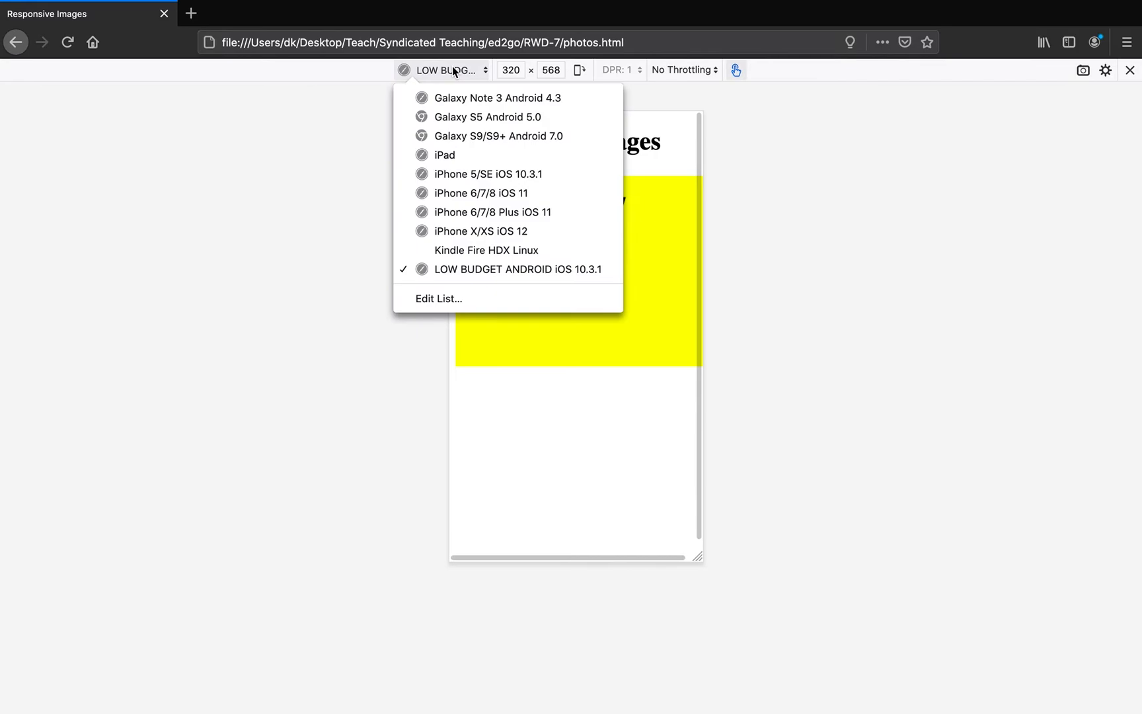
mouse_move(492, 212)
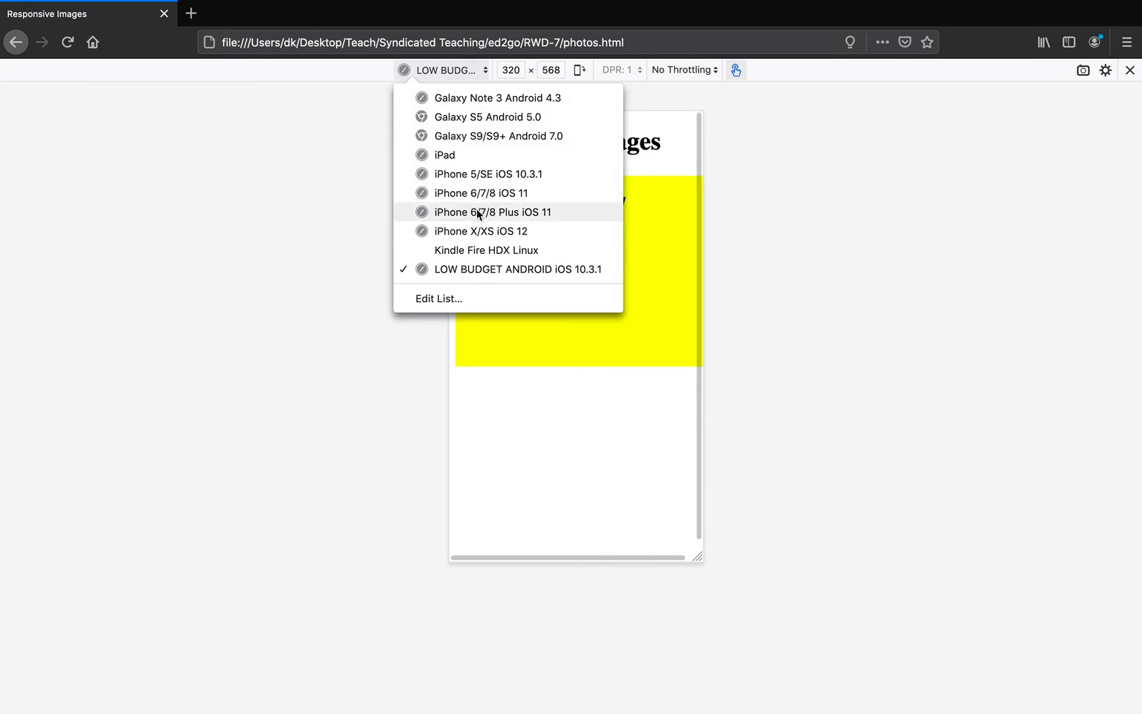
click(489, 173)
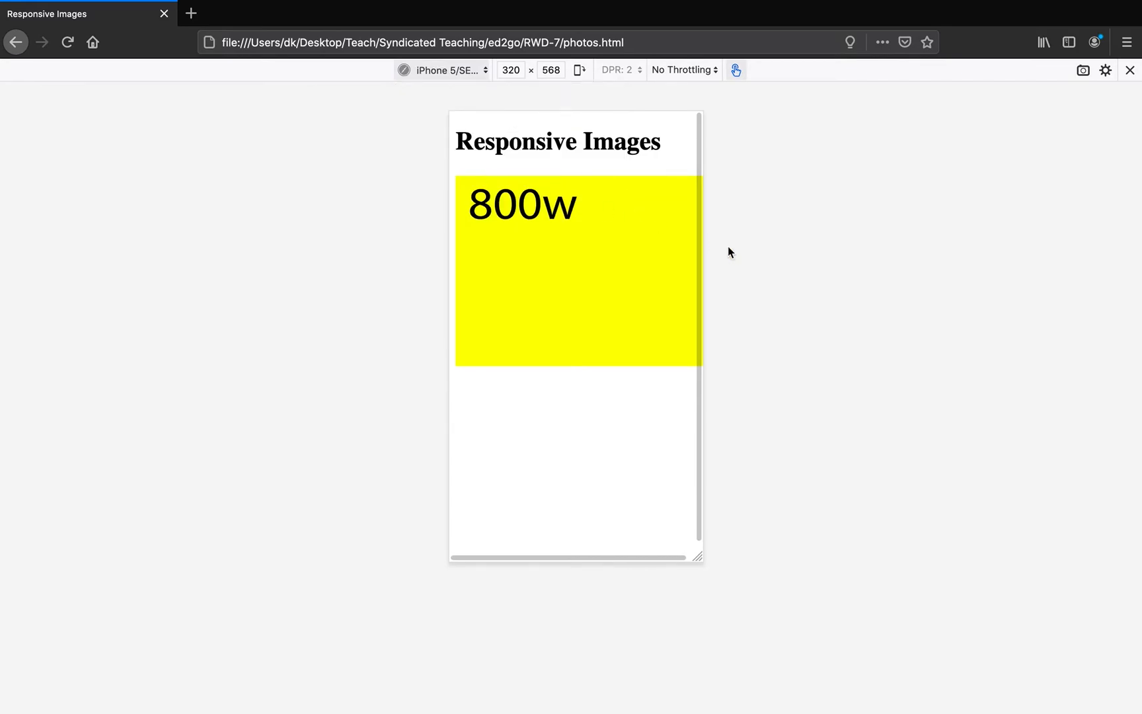
mouse_move(795, 274)
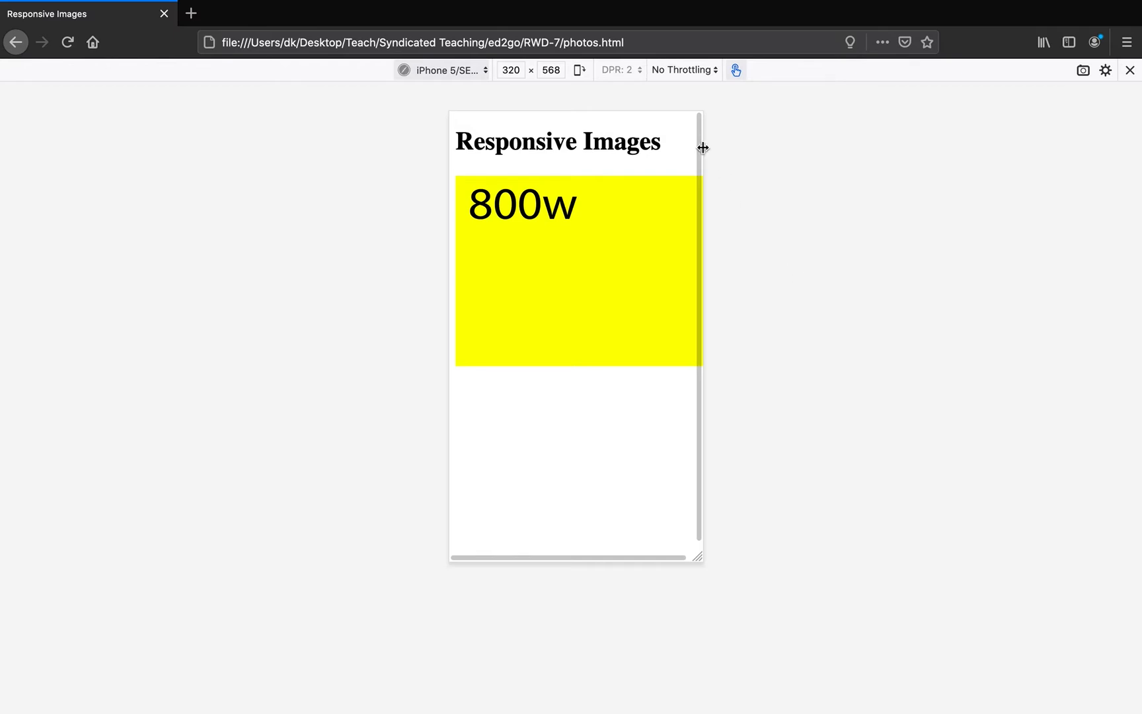
click(578, 70)
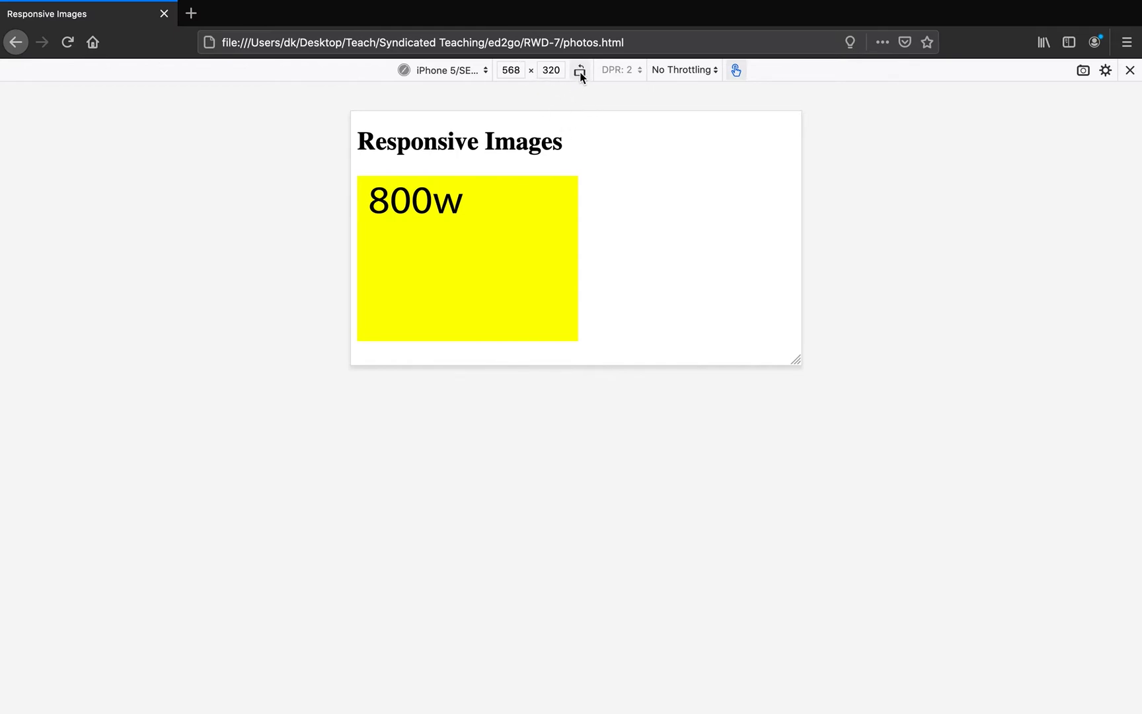
mouse_move(580, 70)
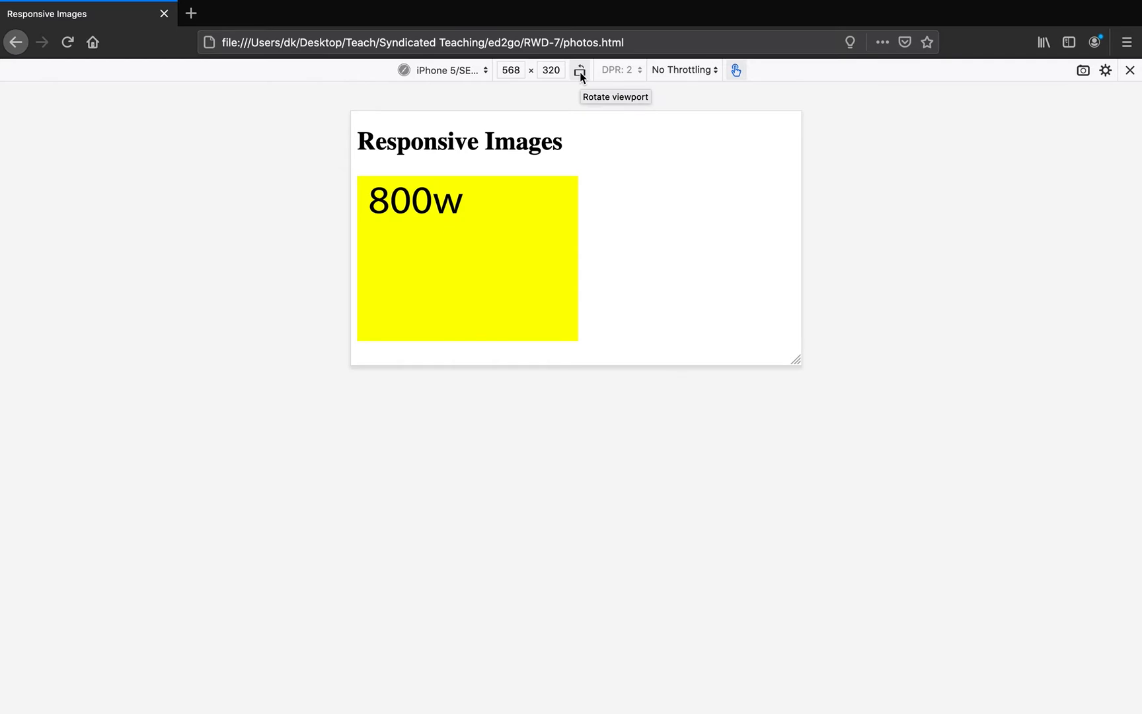
click(580, 71)
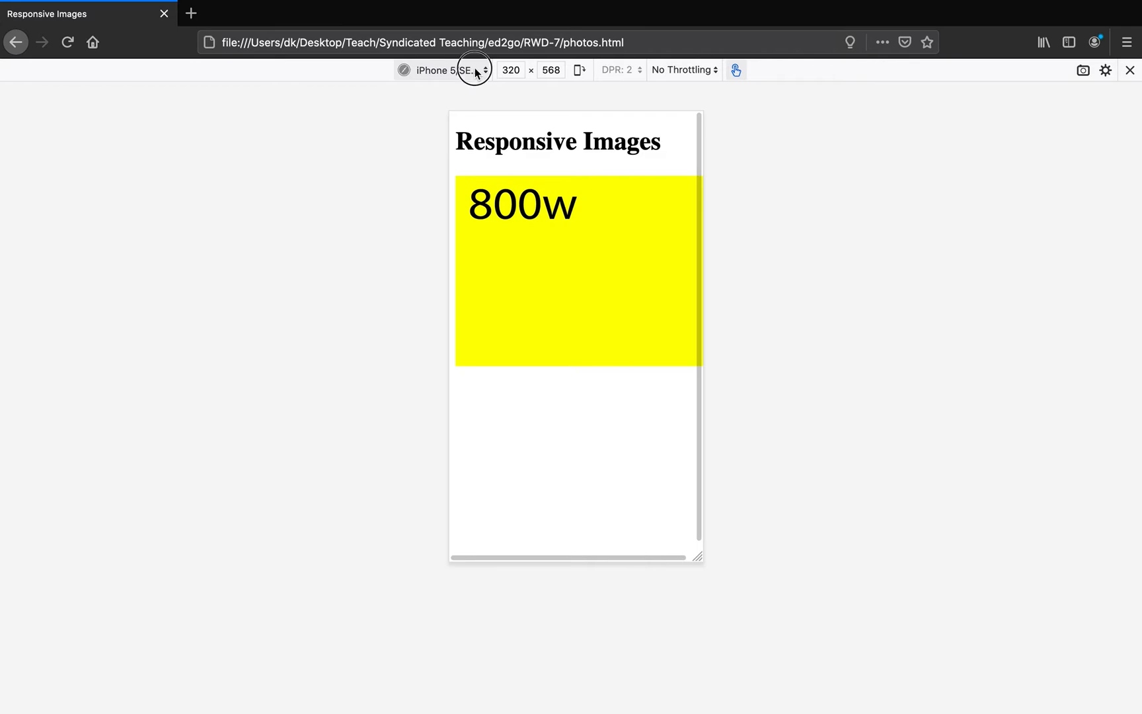
Emulate iPhone X/XS iOS 12 (375×812, pixel ratio 3) so the page loads 1600w.
click(450, 70)
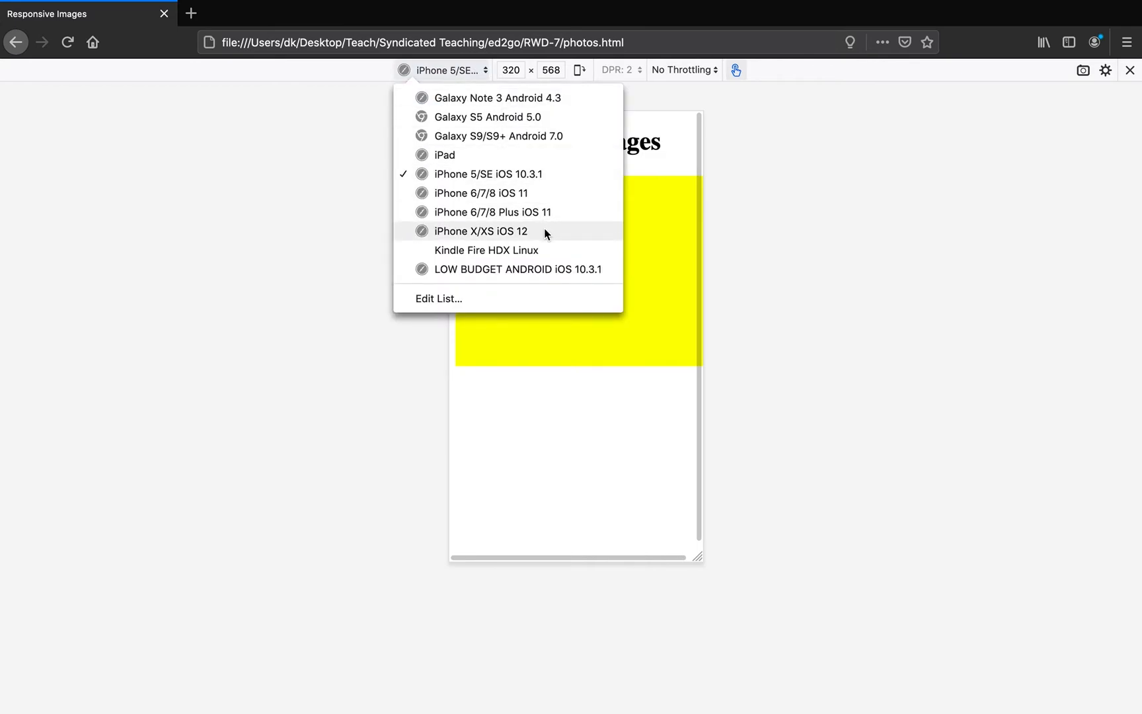
click(479, 231)
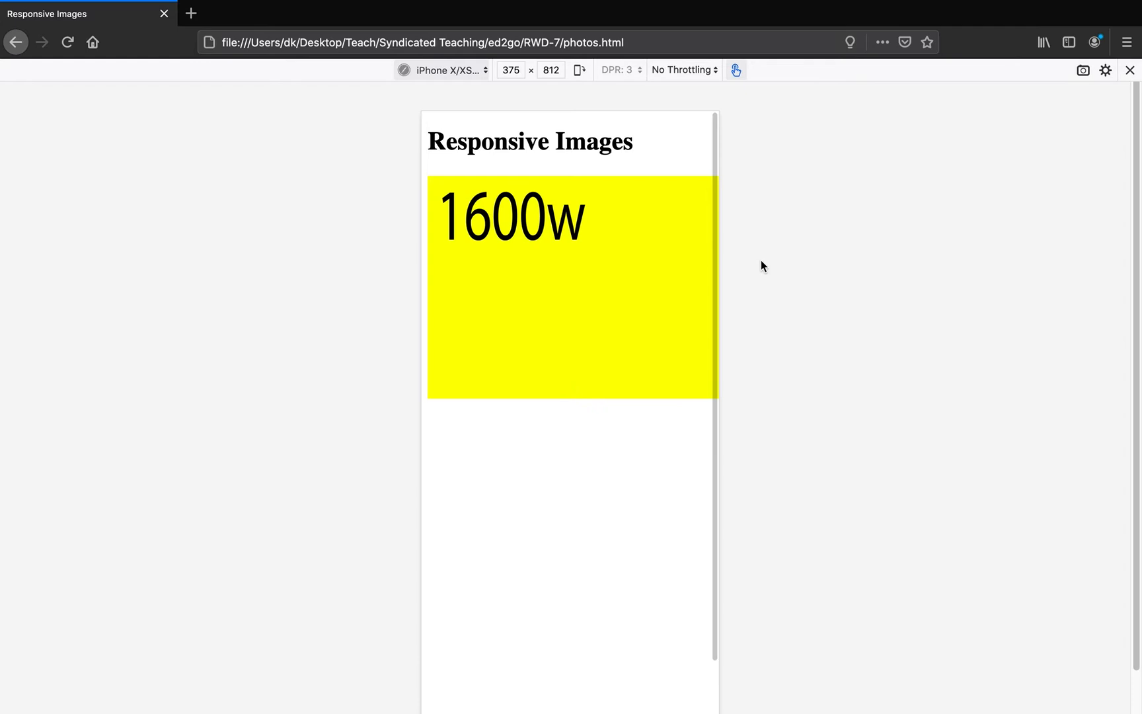
mouse_move(636, 94)
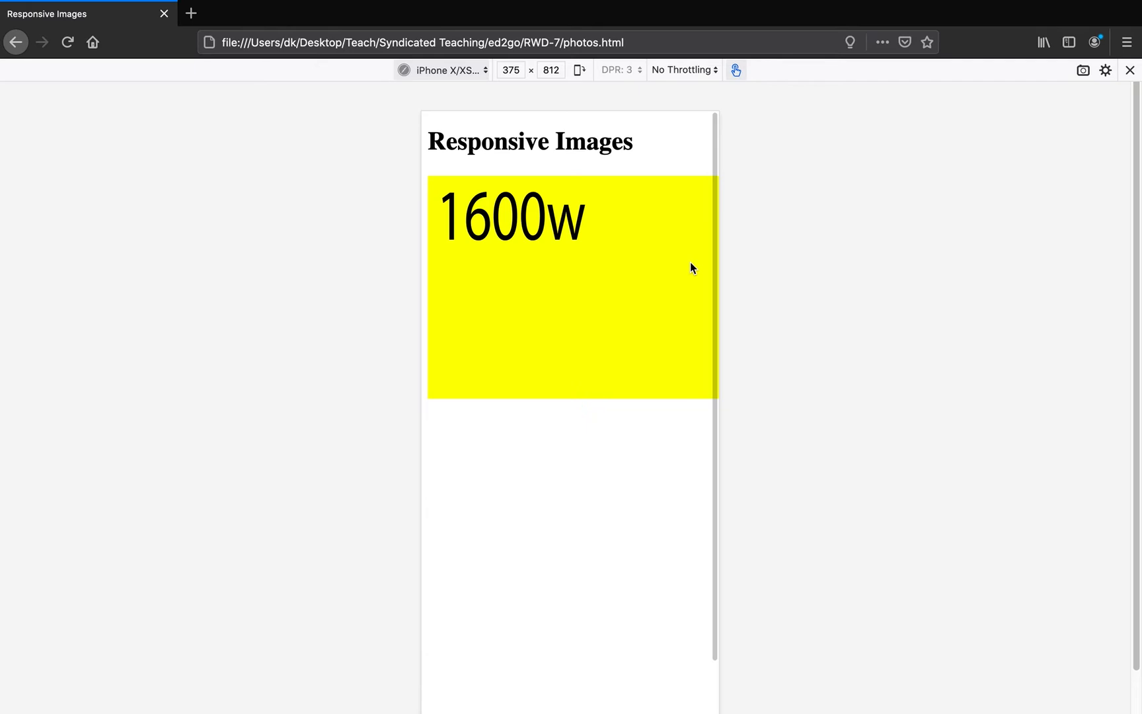
mouse_move(1007, 169)
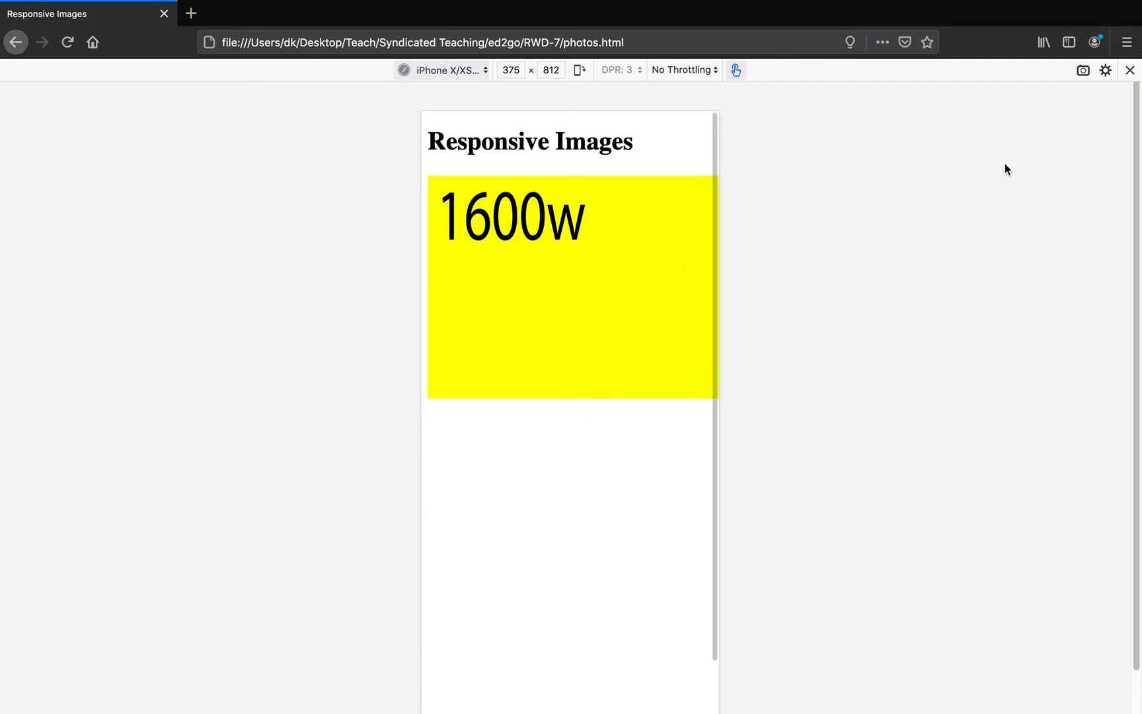
mouse_move(1130, 70)
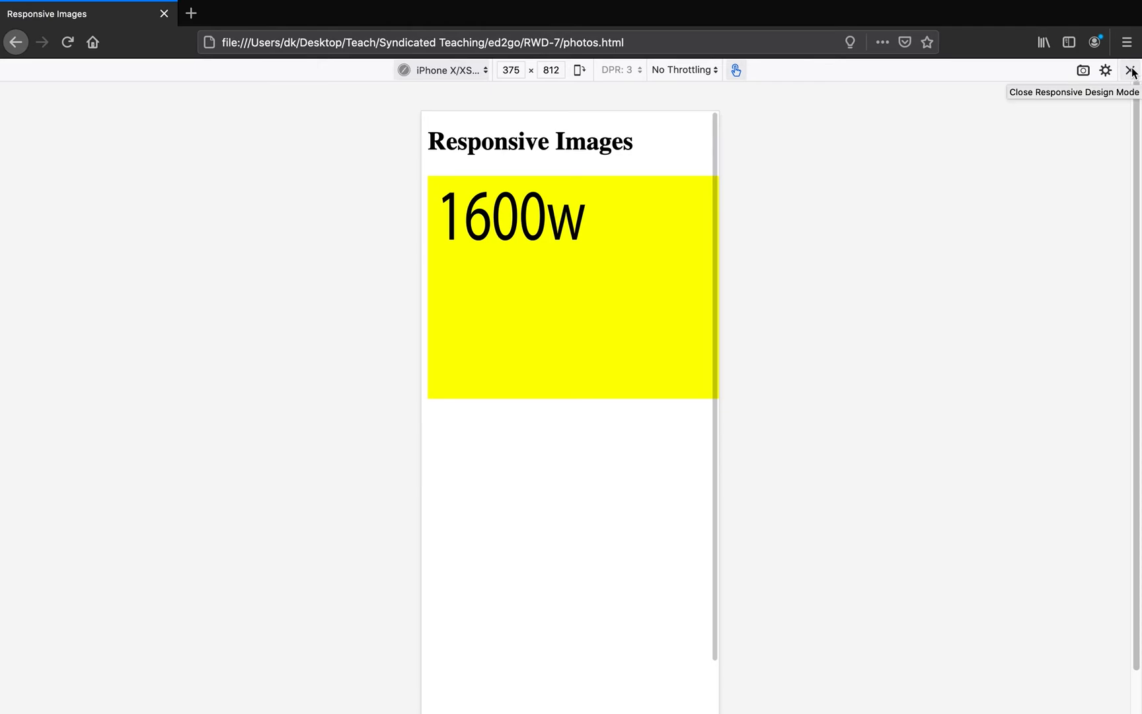
Close Responsive Design Mode, returning to the full-width page with the 1600w placeholder.
click(1131, 70)
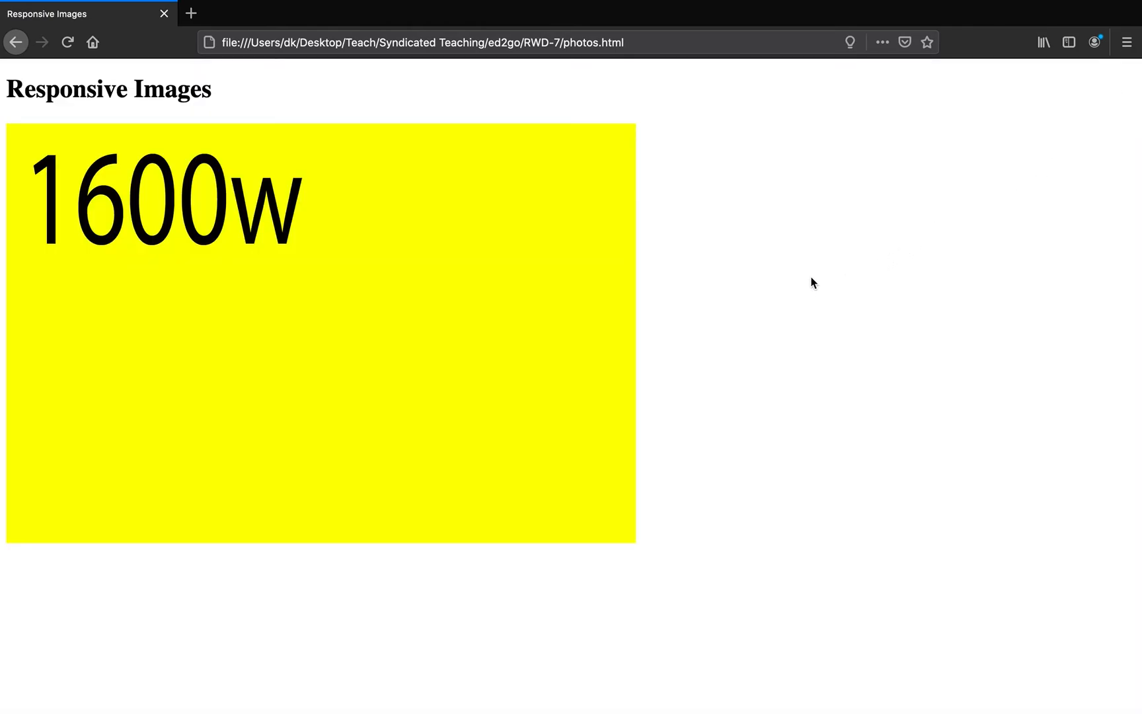
mouse_move(817, 255)
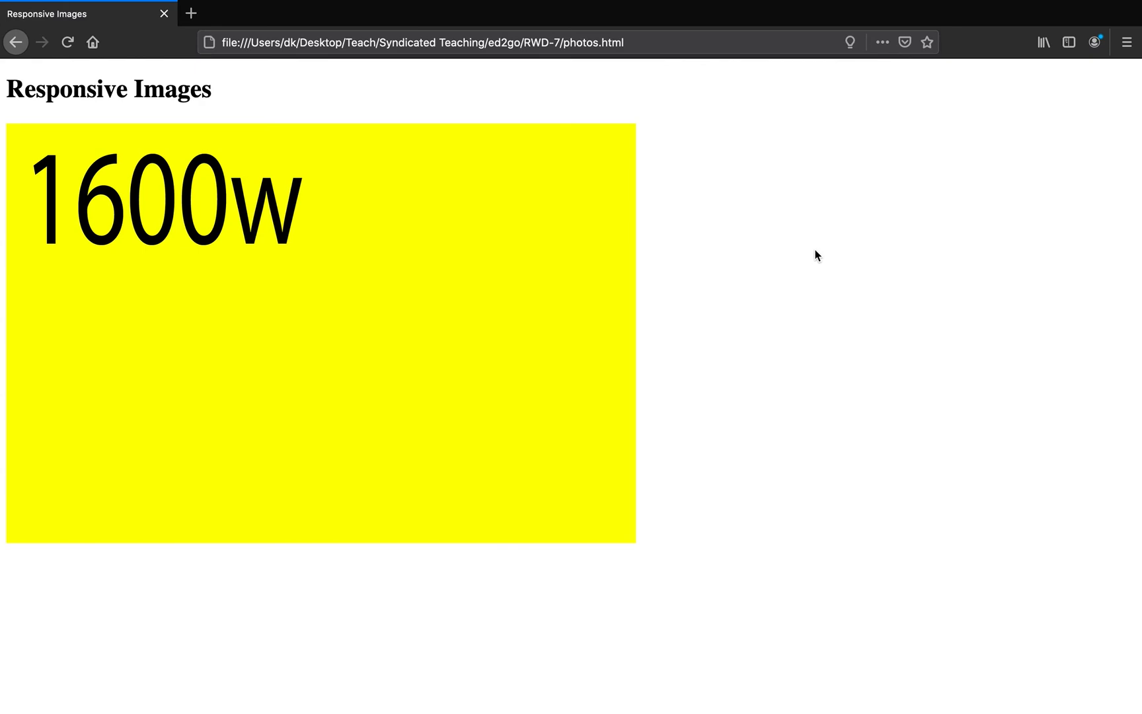
mouse_move(1017, 308)
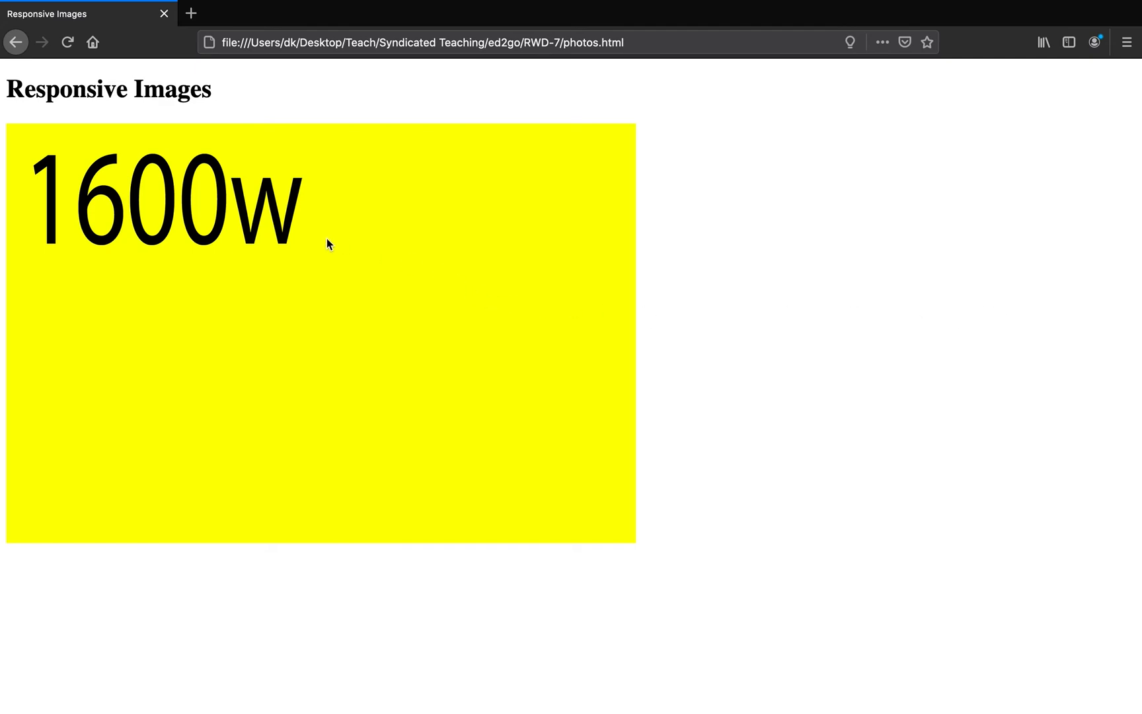
mouse_move(739, 347)
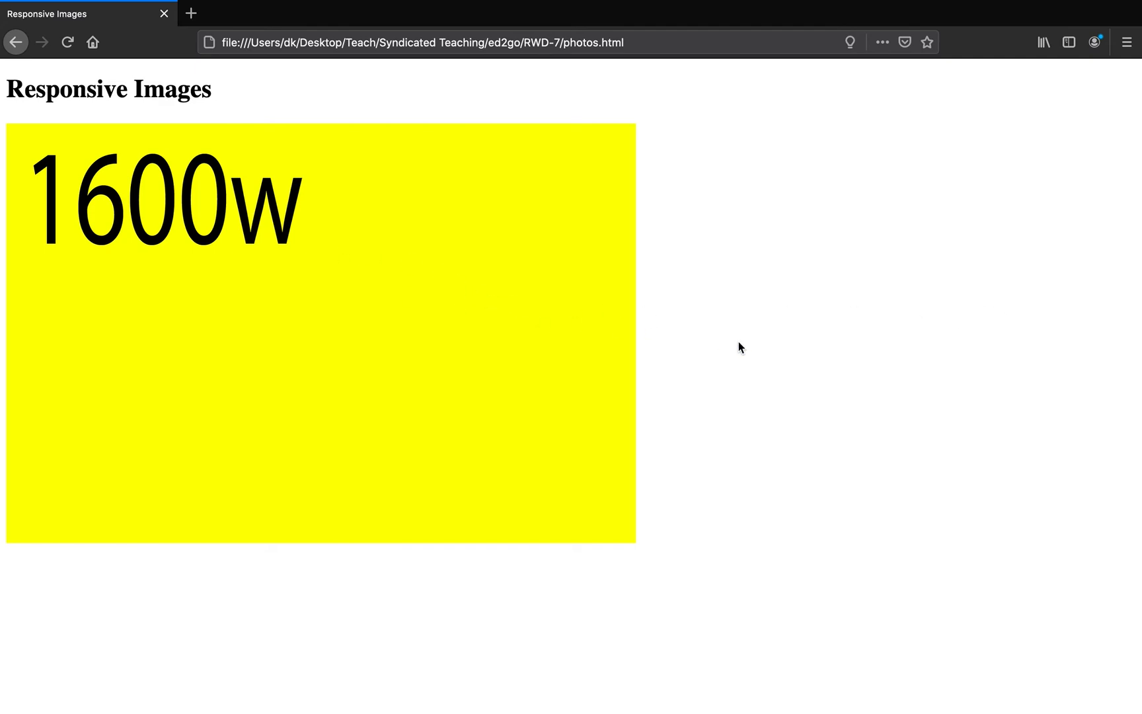